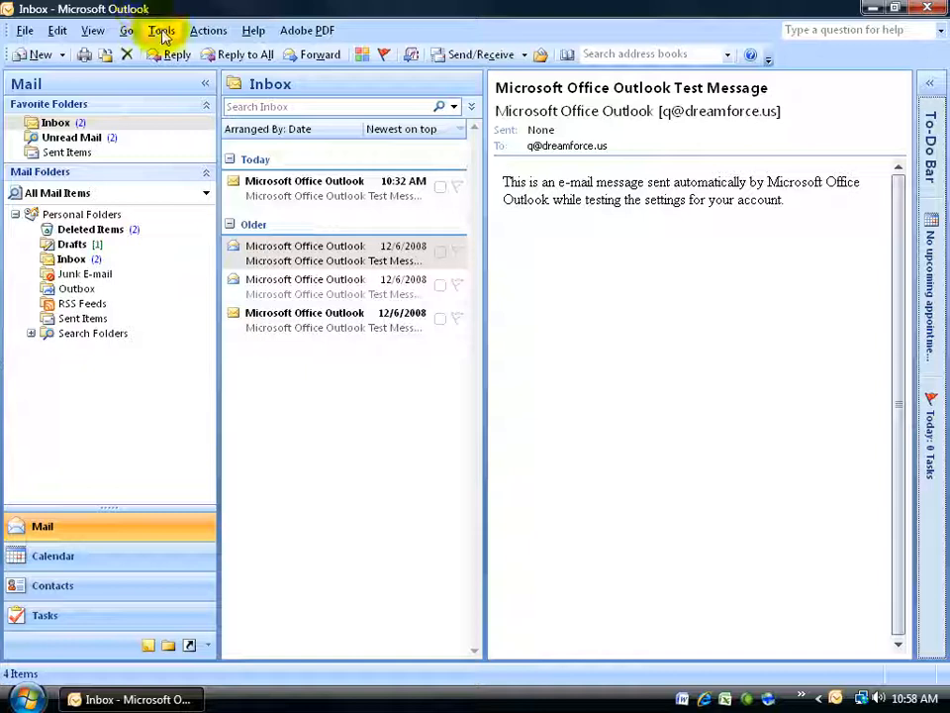
Step: Turn 'Always show full menus' off in Customize, check the menus, then turn it back on
{"action": "left_click", "coordinate": [127, 30]}
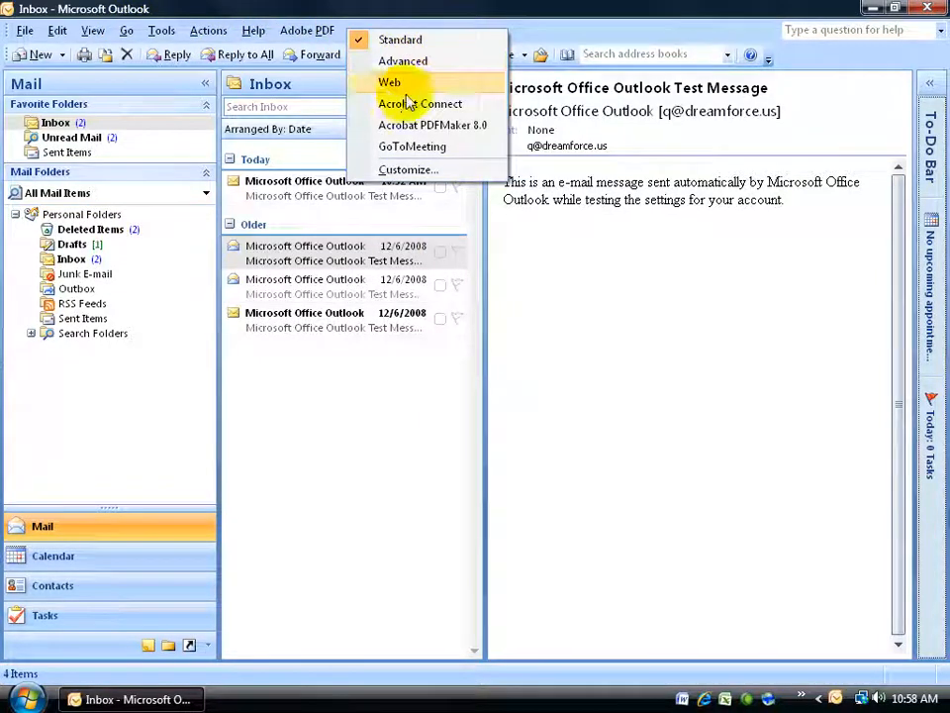
{"action": "mouse_move", "coordinate": [407, 171]}
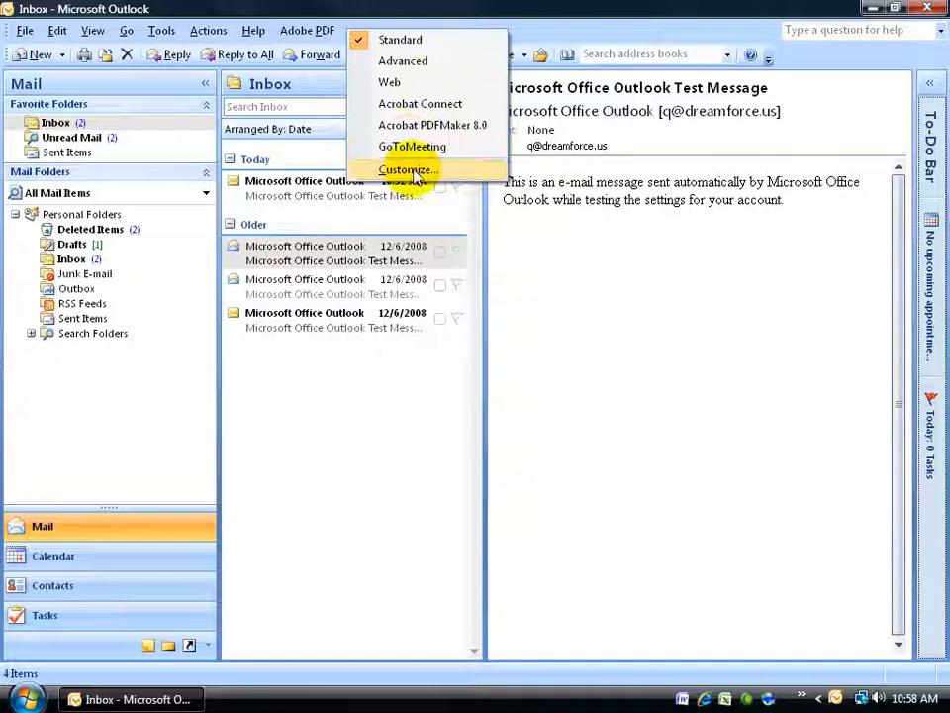
{"action": "left_click", "coordinate": [408, 170]}
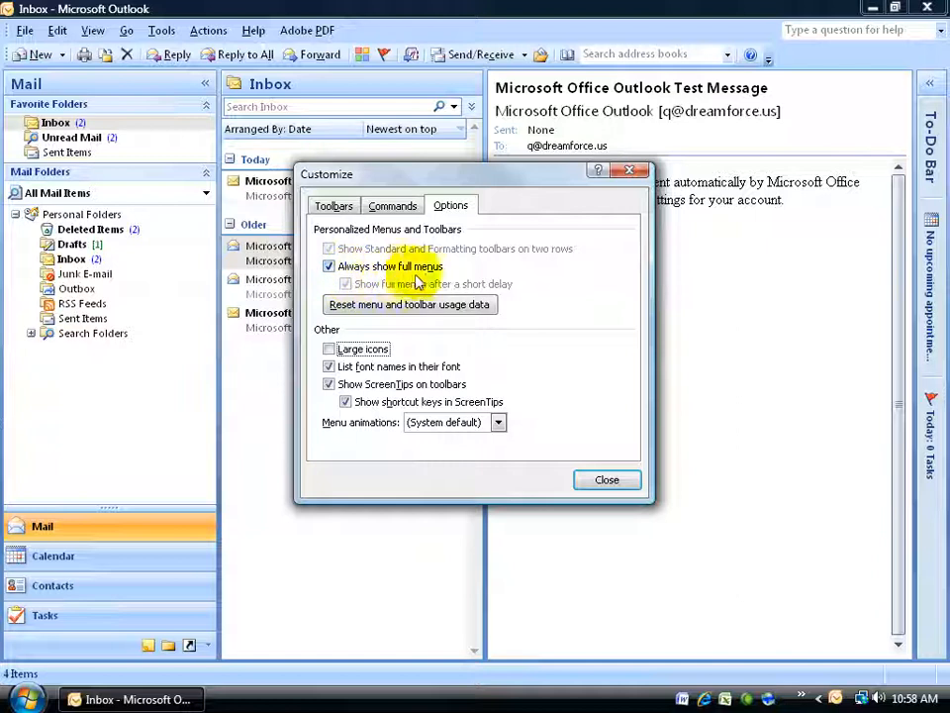
{"action": "left_click", "coordinate": [328, 266]}
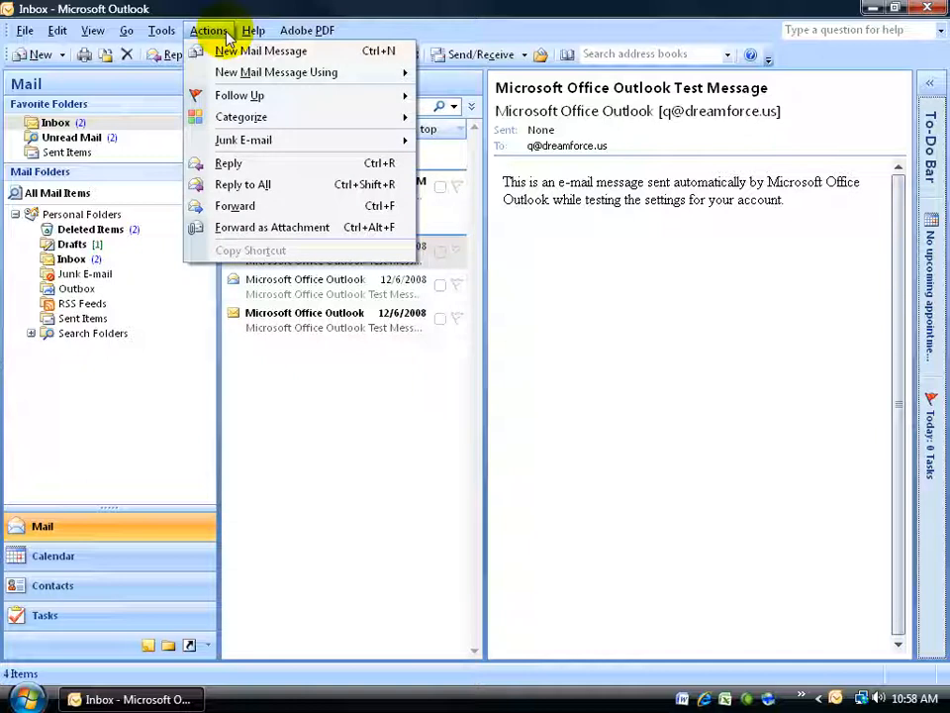
{"action": "left_click", "coordinate": [253, 29]}
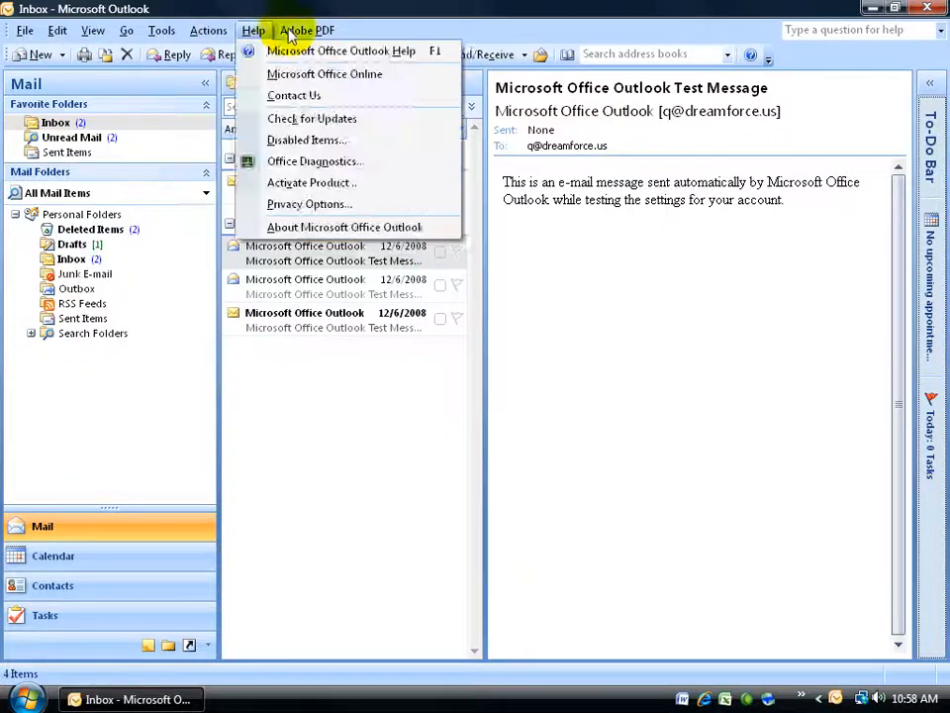
{"action": "left_click", "coordinate": [307, 30]}
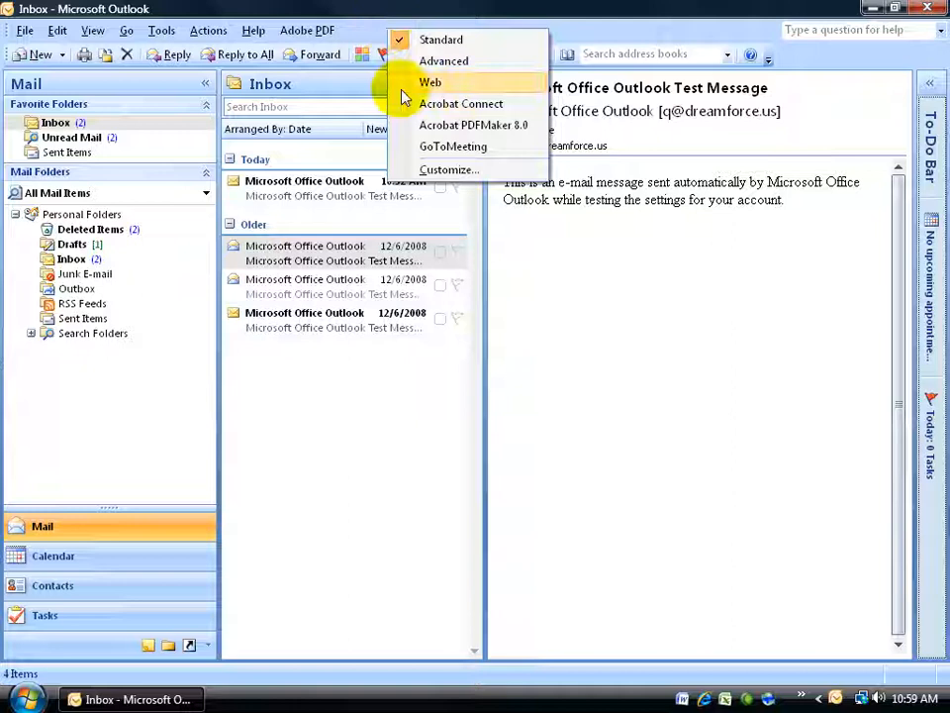
{"action": "left_click", "coordinate": [450, 170]}
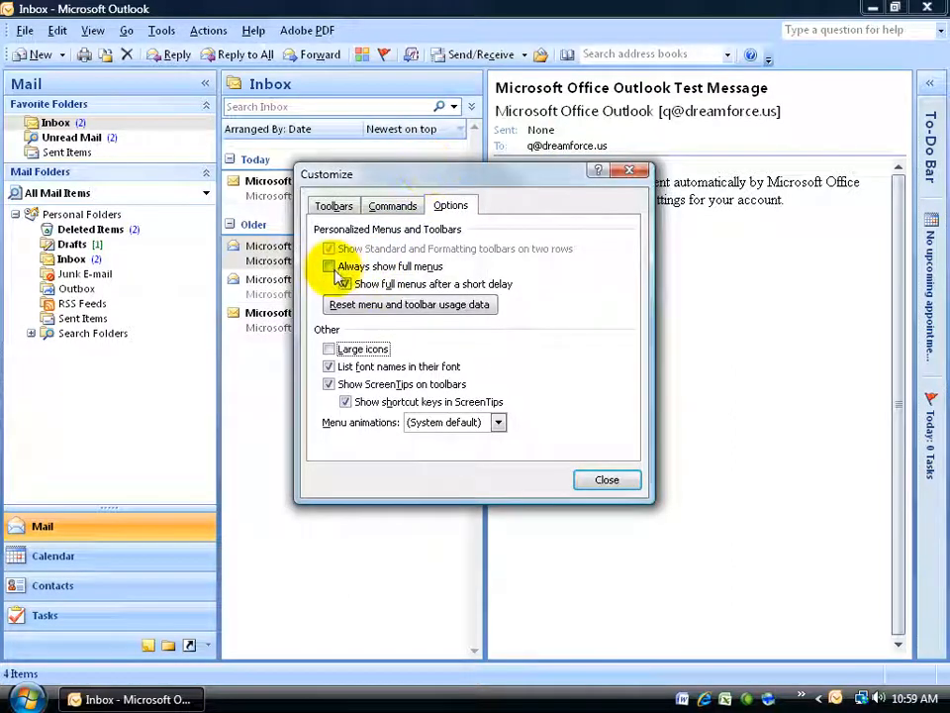
{"action": "left_click", "coordinate": [329, 266]}
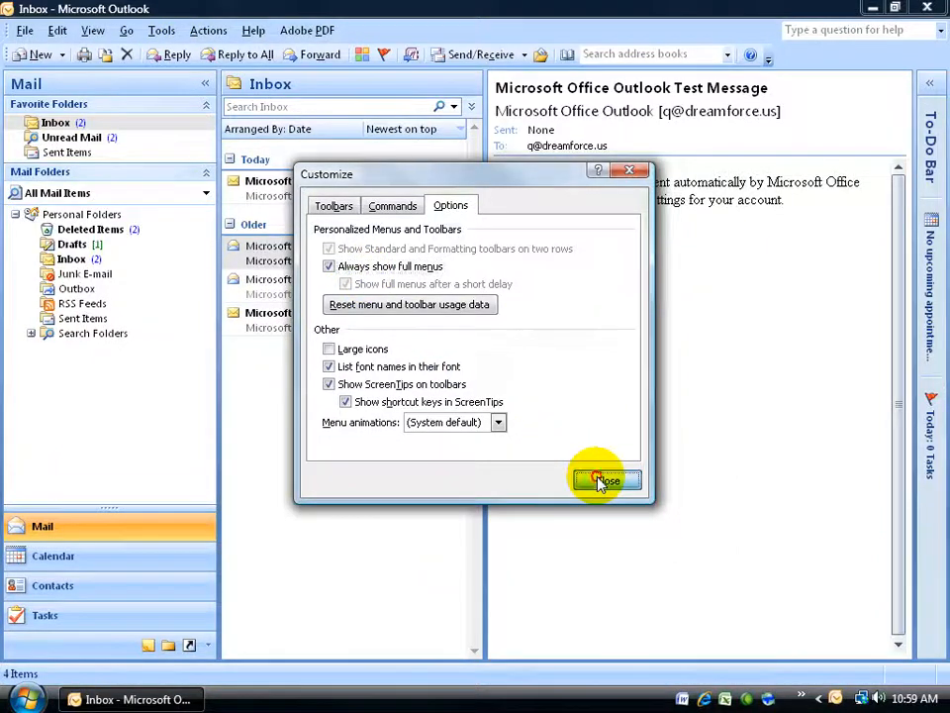
{"action": "left_click", "coordinate": [606, 481]}
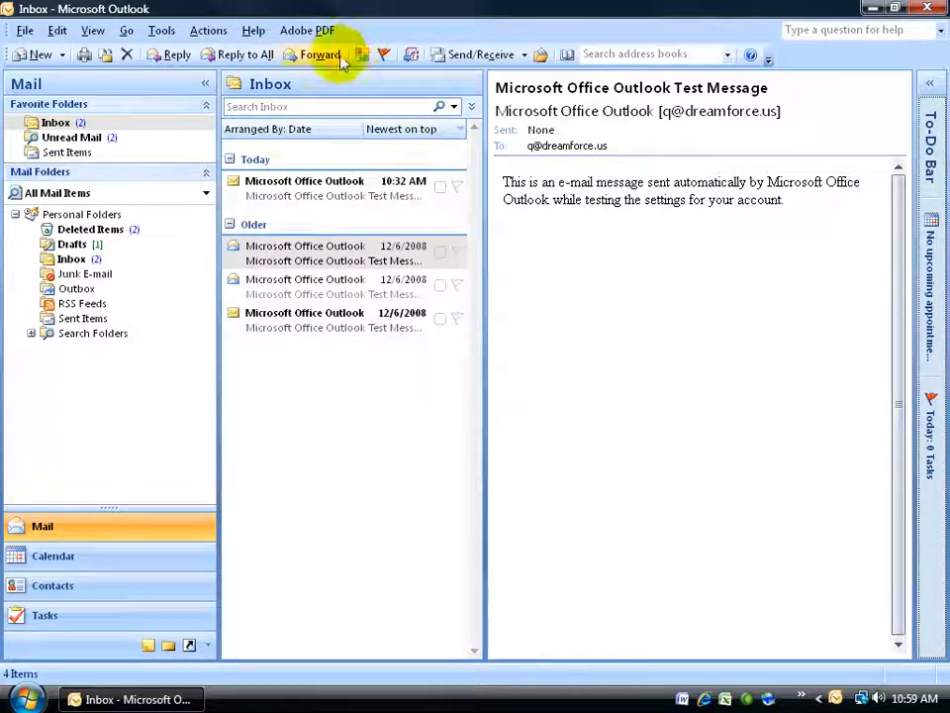
{"action": "mouse_move", "coordinate": [321, 56]}
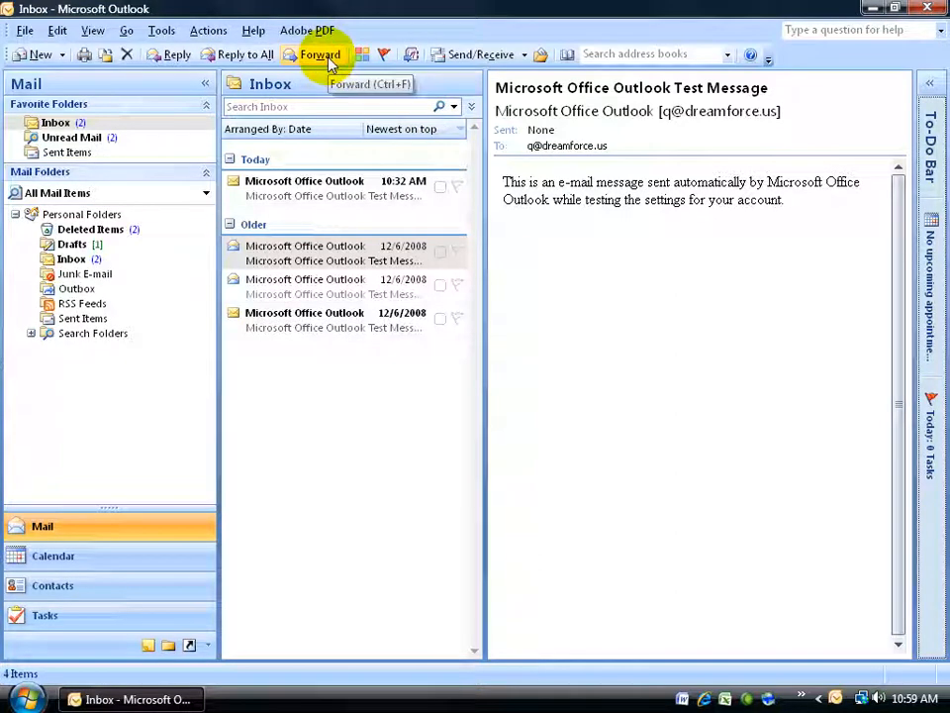
{"action": "mouse_move", "coordinate": [85, 55]}
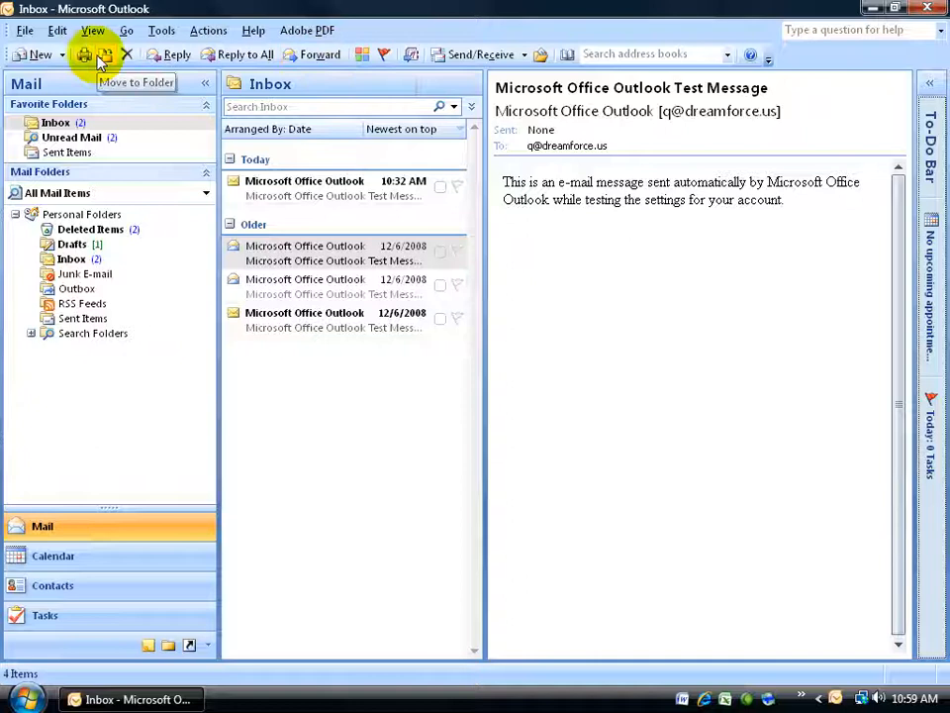
{"action": "mouse_move", "coordinate": [376, 36]}
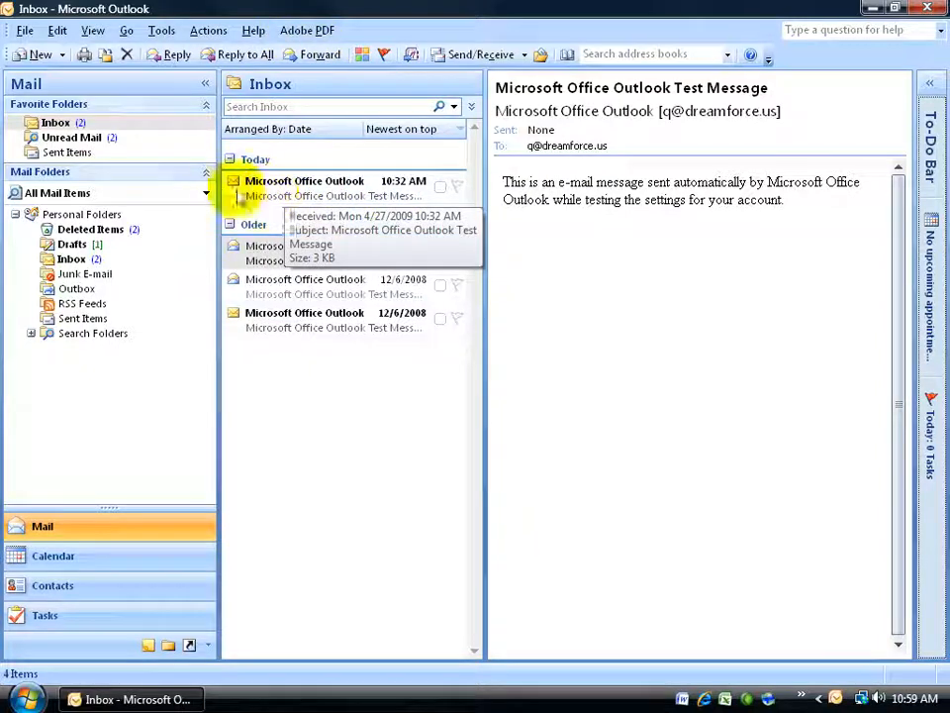
{"action": "mouse_move", "coordinate": [146, 566]}
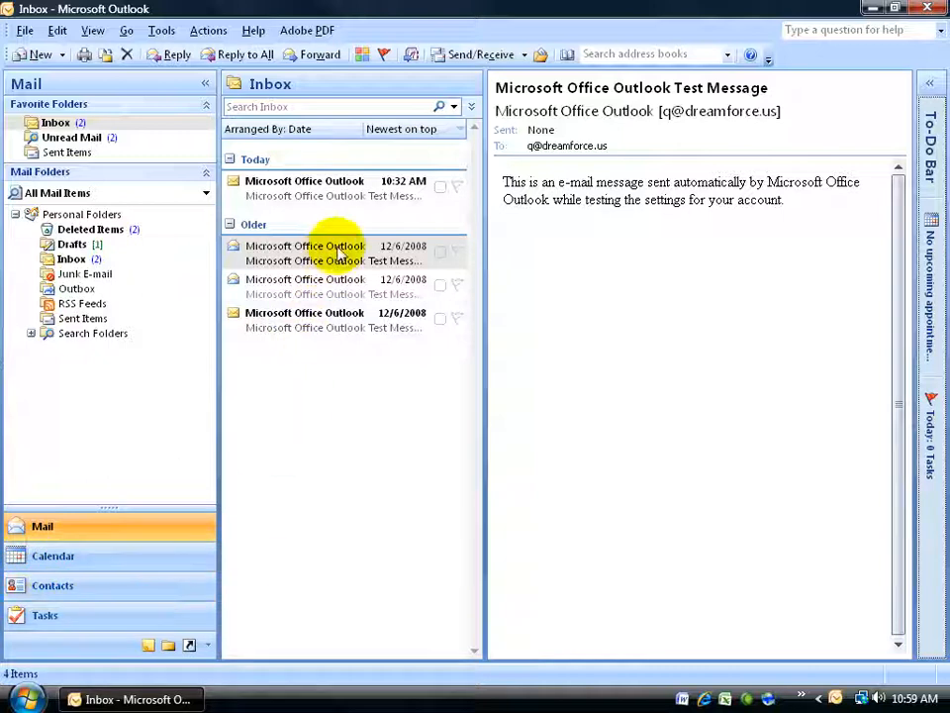
Step: Open a message in its own window, close it, and open it again
{"action": "double_click", "coordinate": [305, 254]}
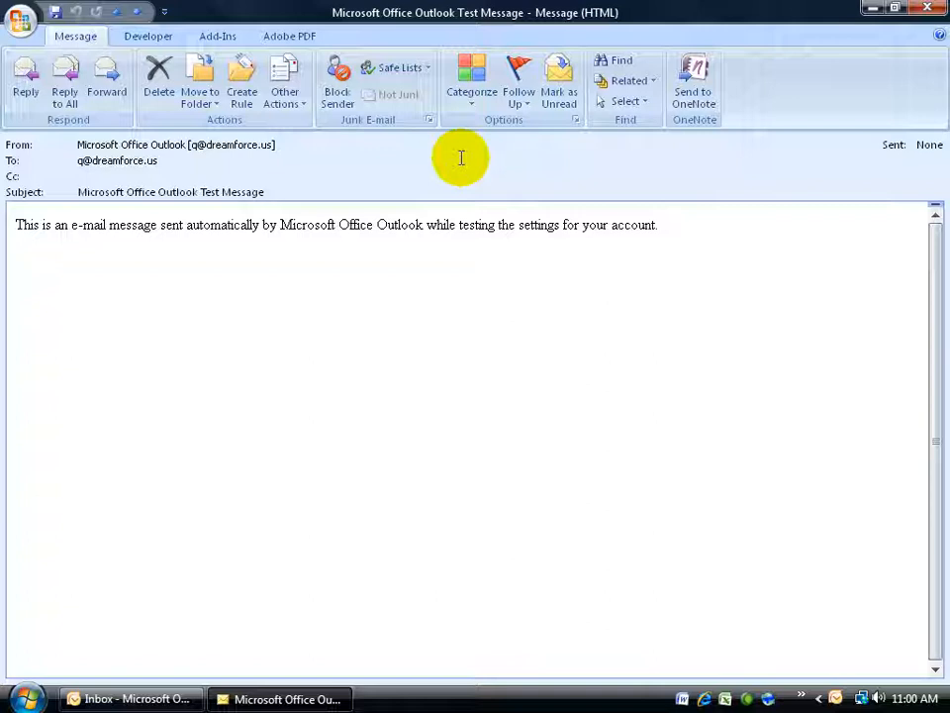
{"action": "left_click", "coordinate": [129, 698]}
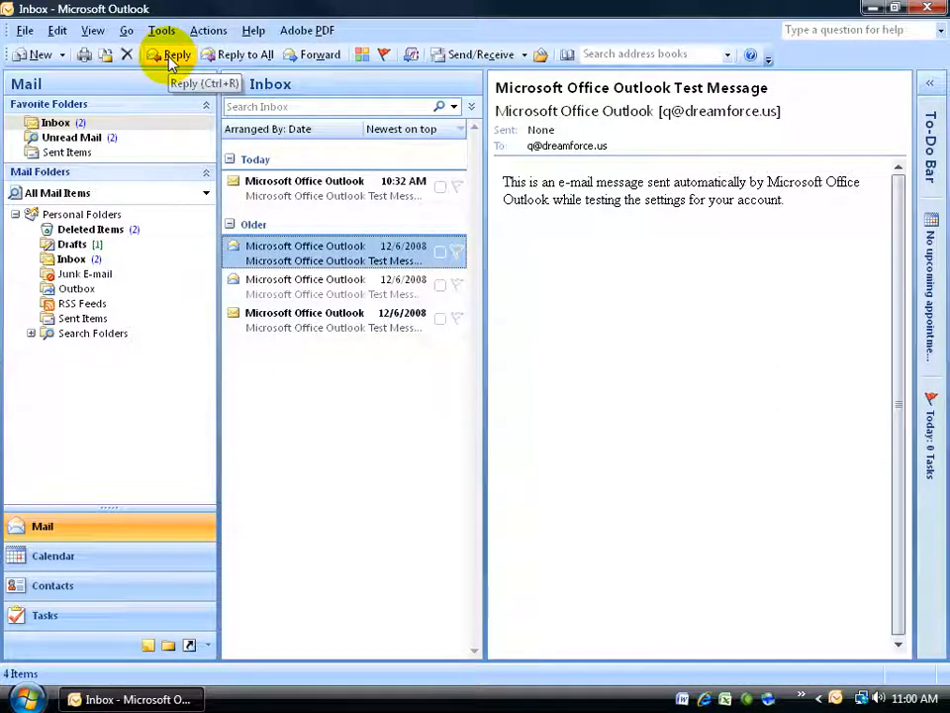
{"action": "mouse_move", "coordinate": [297, 254]}
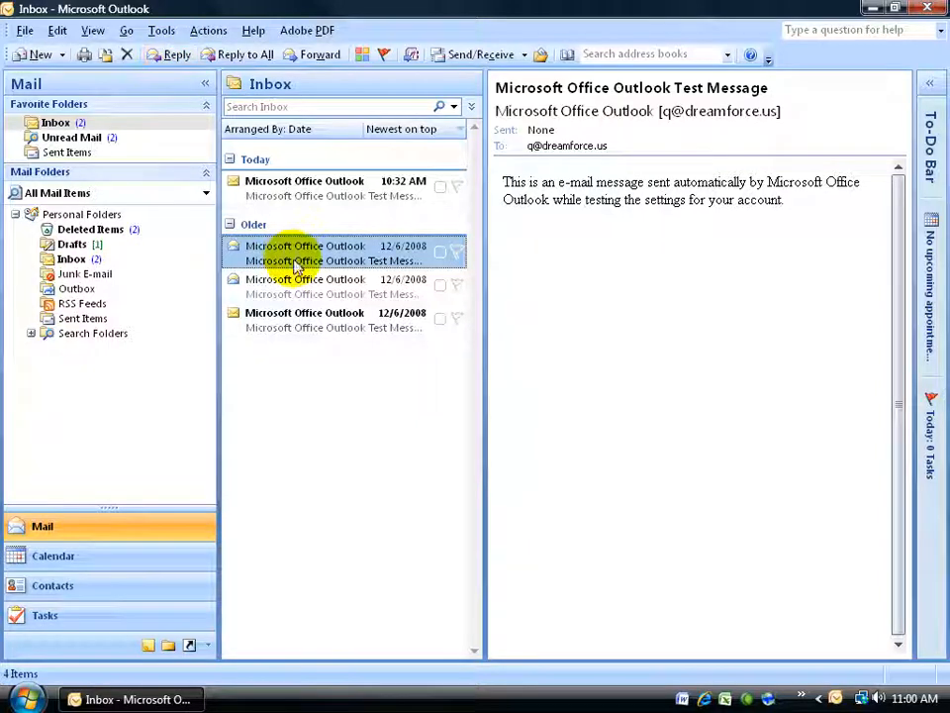
{"action": "double_click", "coordinate": [305, 254]}
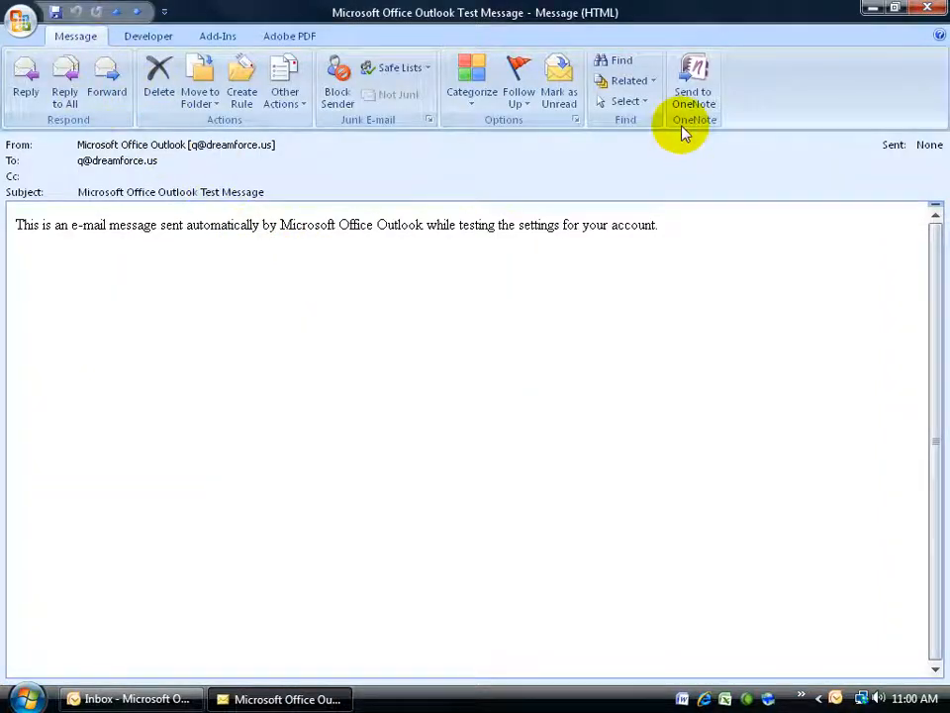
{"action": "mouse_move", "coordinate": [241, 83]}
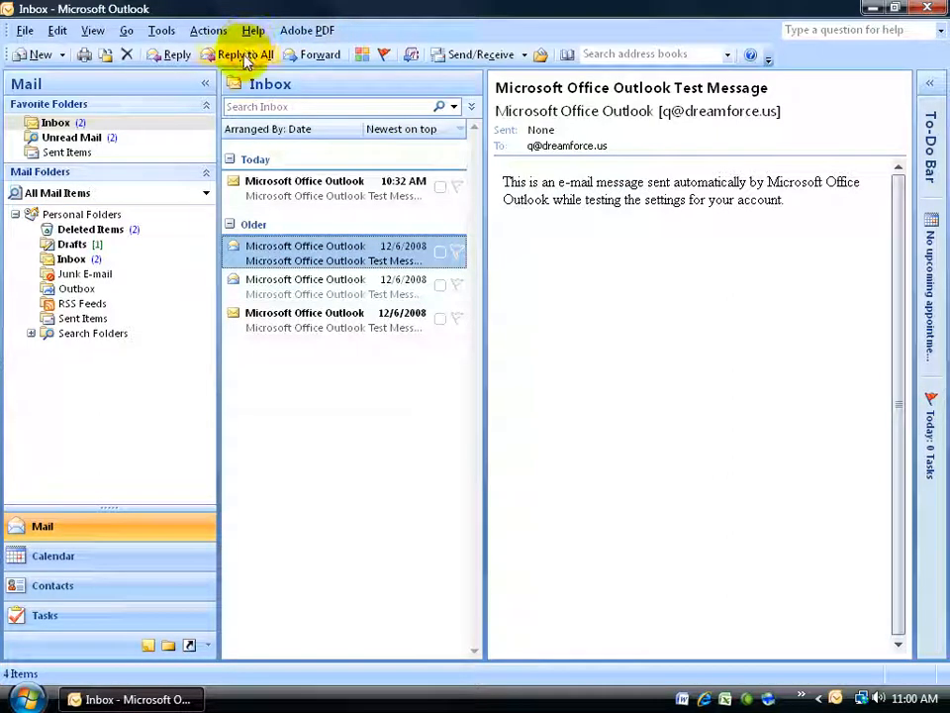
{"action": "mouse_move", "coordinate": [243, 56]}
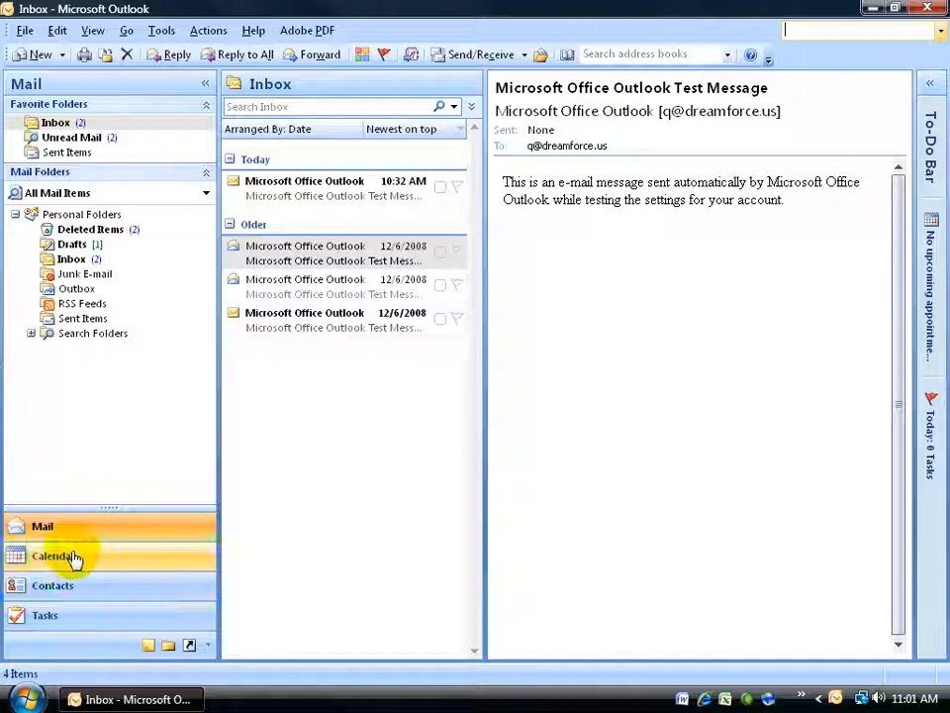
Step: Browse Calendar and Contacts, return to Mail and Drafts, then Calendar and Contacts again
{"action": "left_click", "coordinate": [53, 554]}
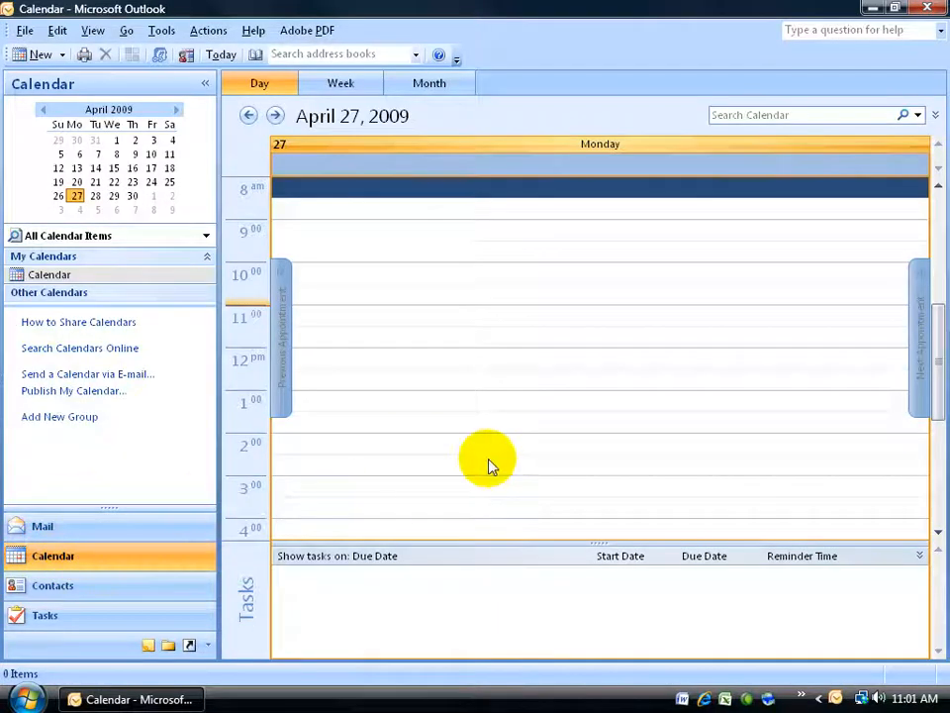
{"action": "left_click", "coordinate": [52, 586]}
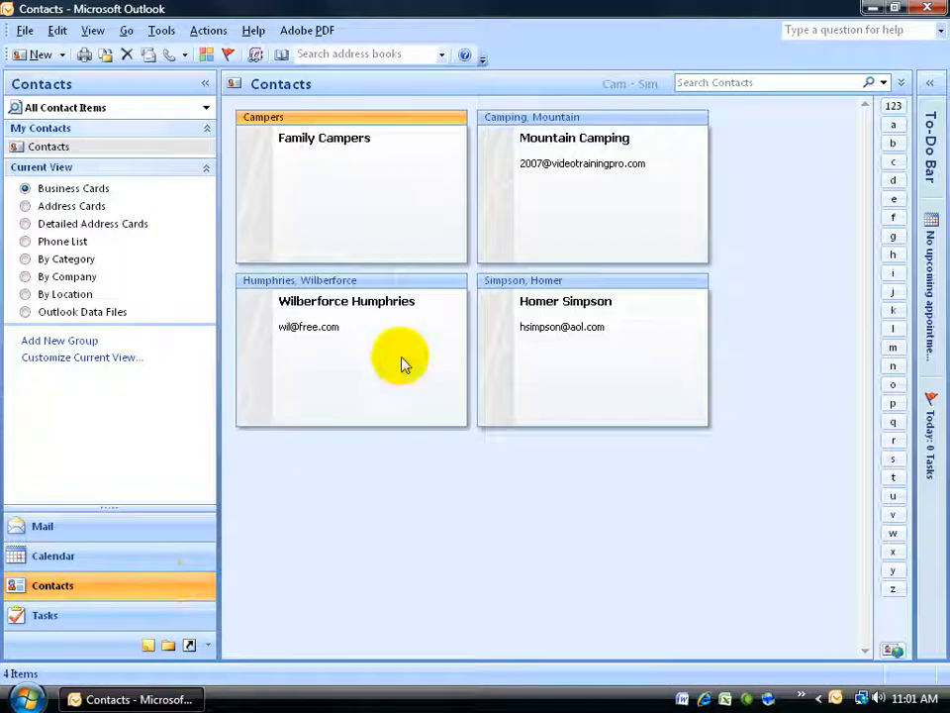
{"action": "mouse_move", "coordinate": [354, 324]}
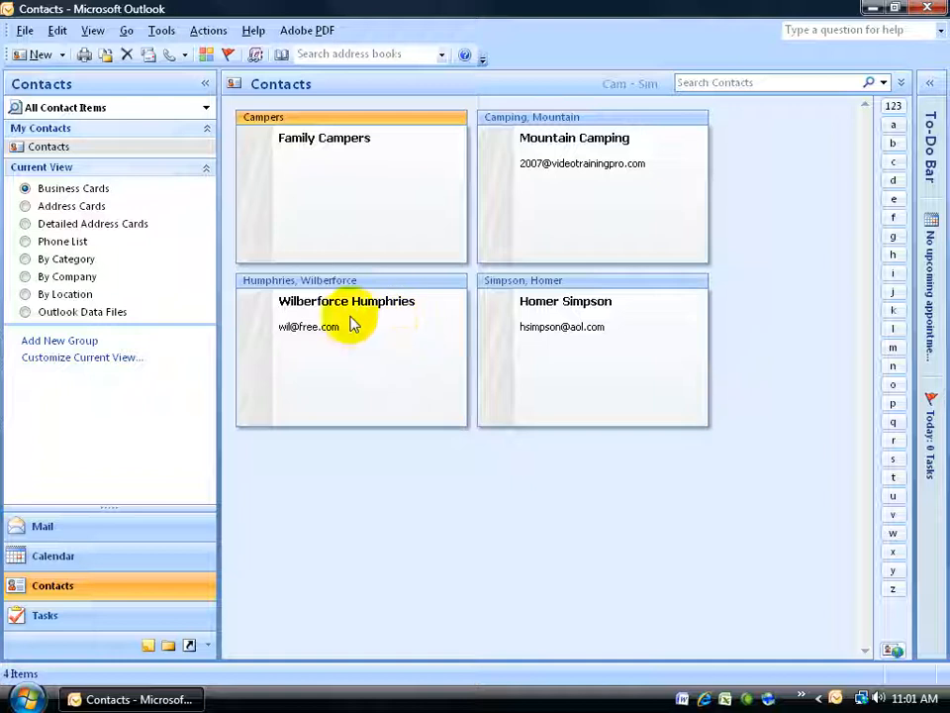
{"action": "mouse_move", "coordinate": [281, 384]}
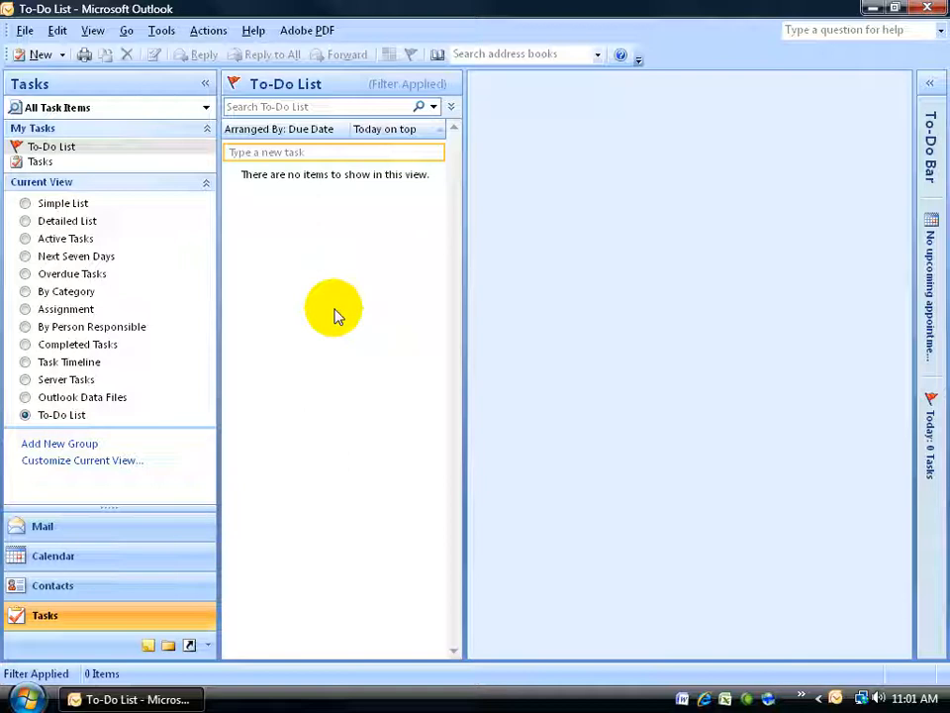
{"action": "mouse_move", "coordinate": [267, 436]}
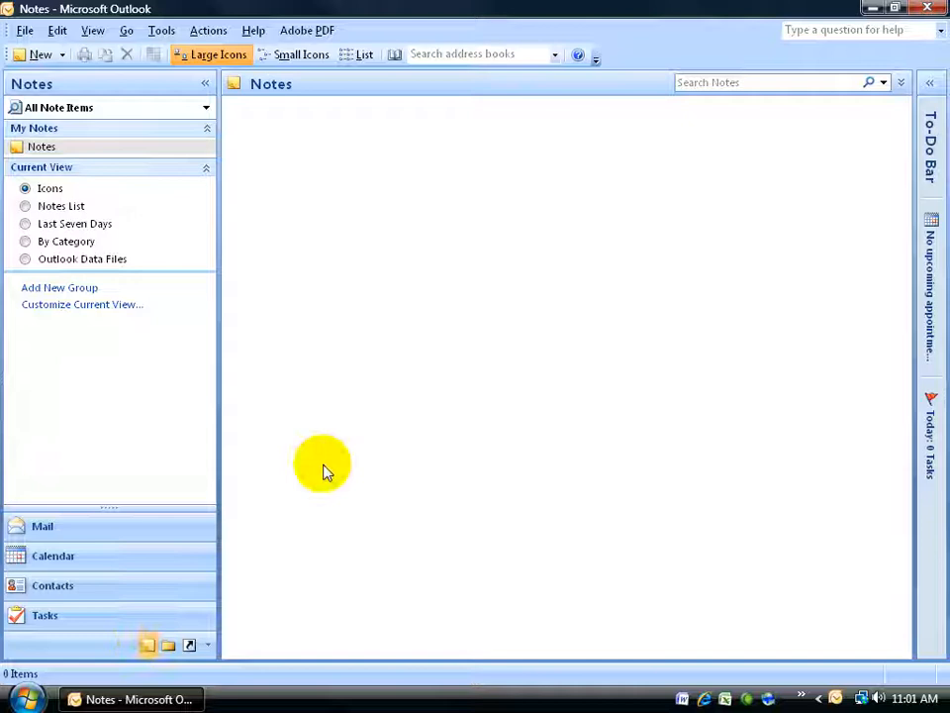
{"action": "mouse_move", "coordinate": [349, 166]}
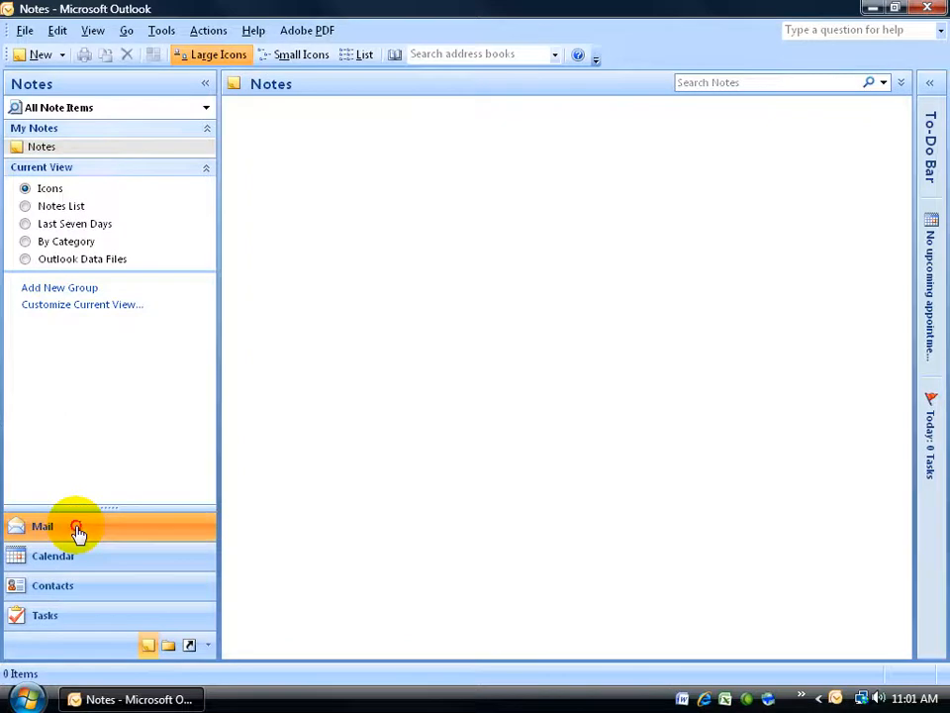
{"action": "left_click", "coordinate": [80, 527]}
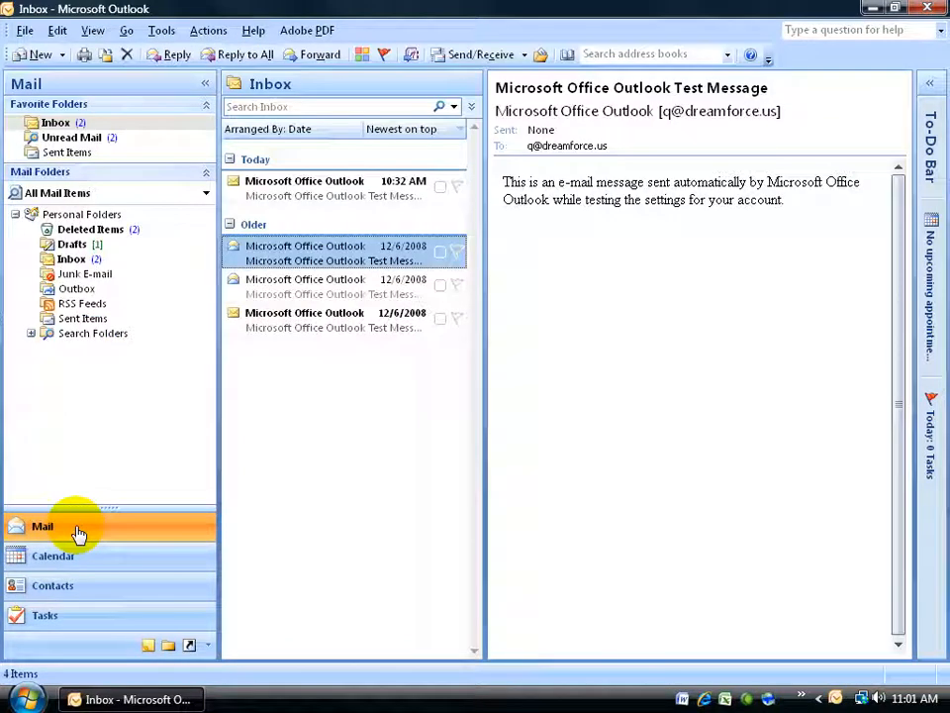
{"action": "mouse_move", "coordinate": [83, 542]}
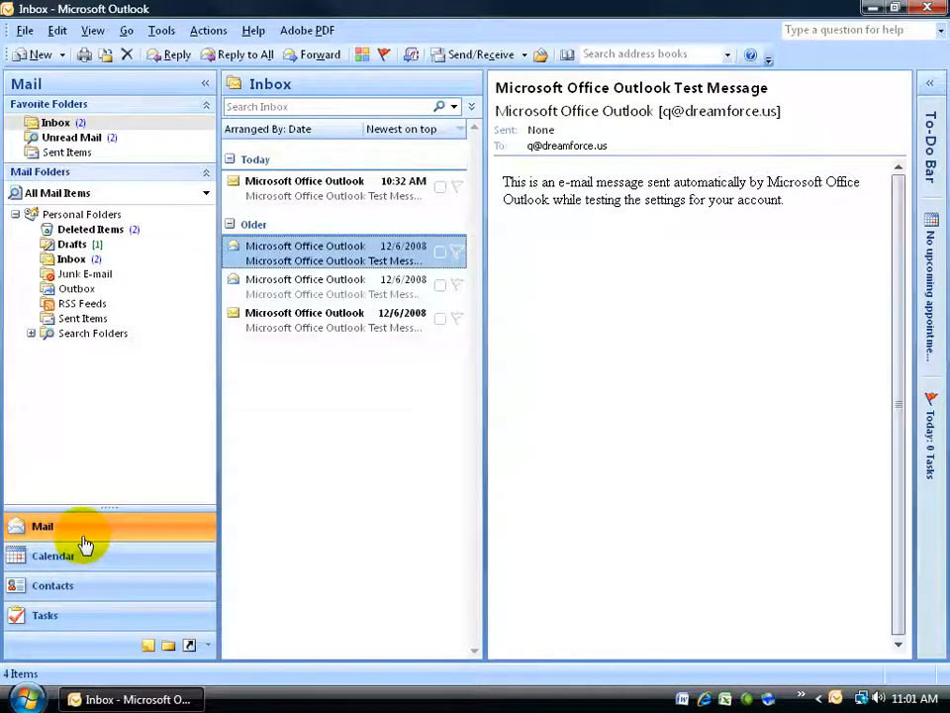
{"action": "mouse_move", "coordinate": [116, 434]}
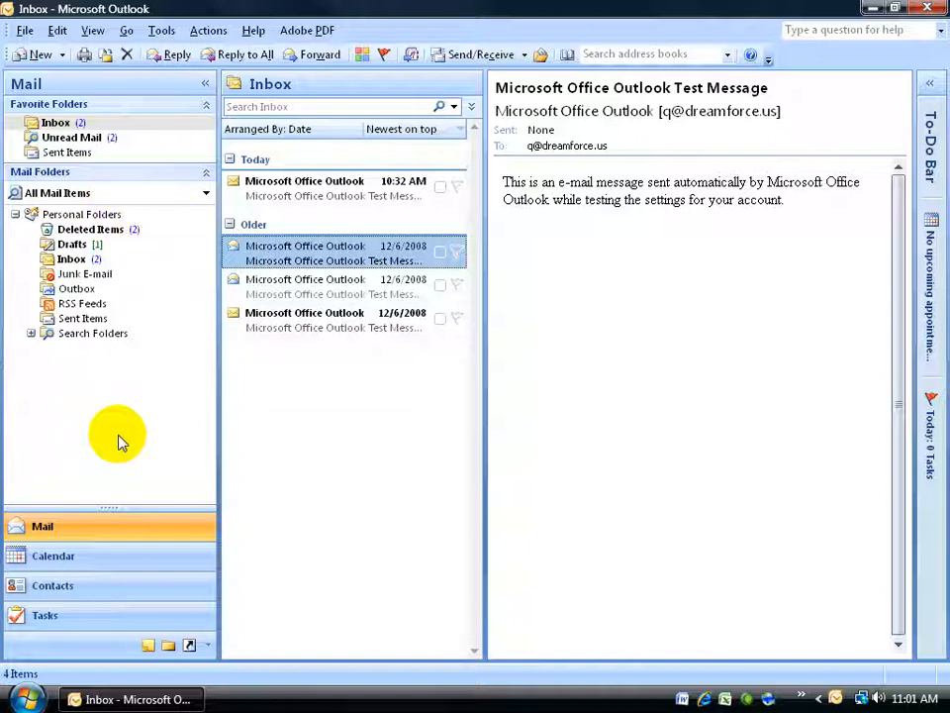
{"action": "mouse_move", "coordinate": [103, 301]}
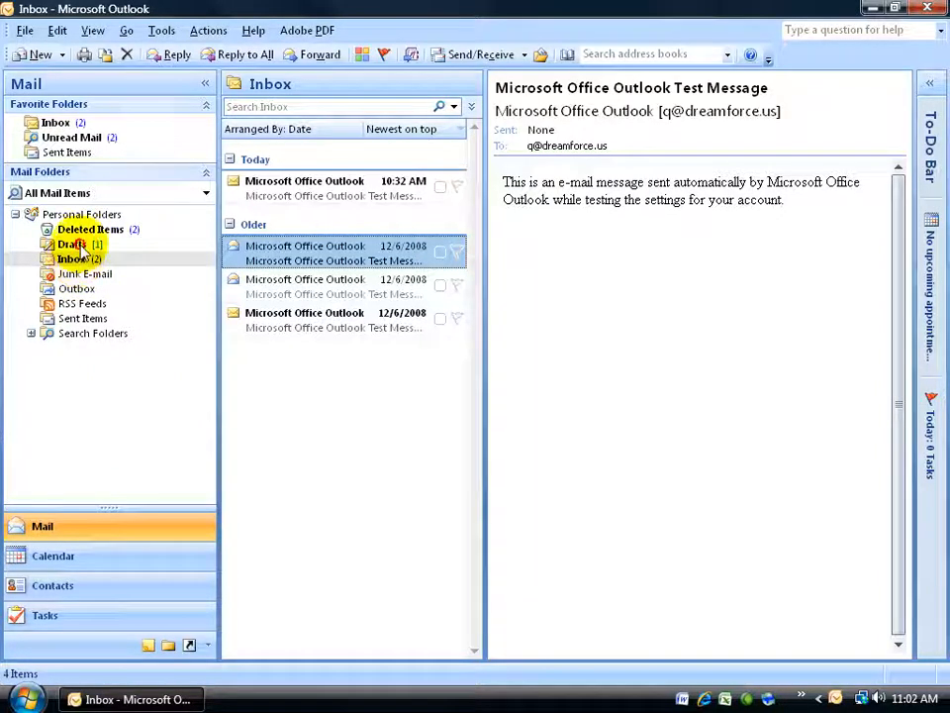
{"action": "left_click", "coordinate": [72, 246]}
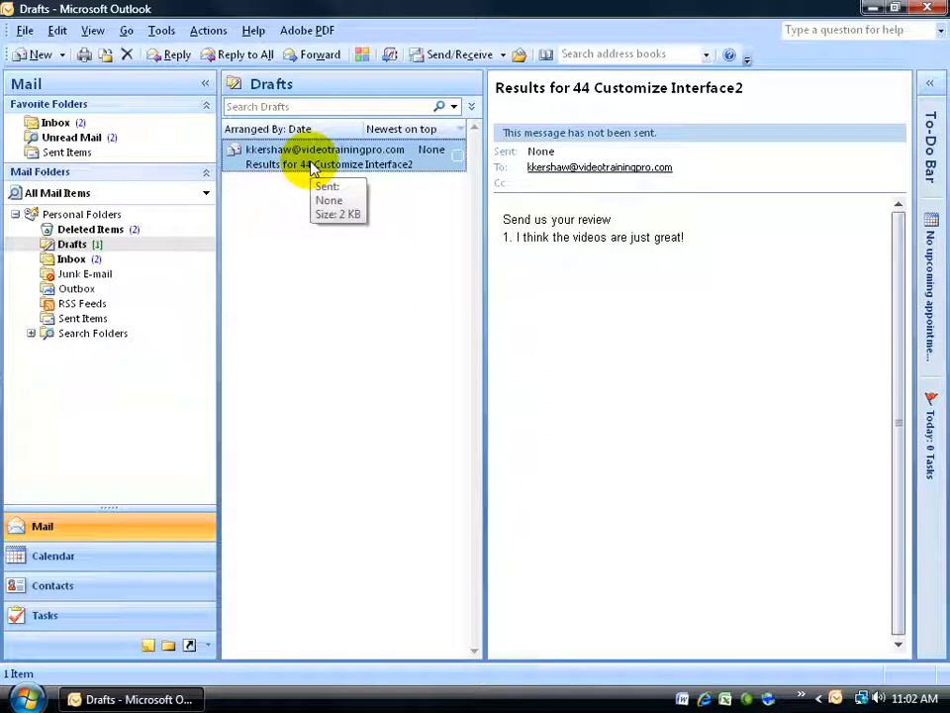
{"action": "mouse_move", "coordinate": [91, 332]}
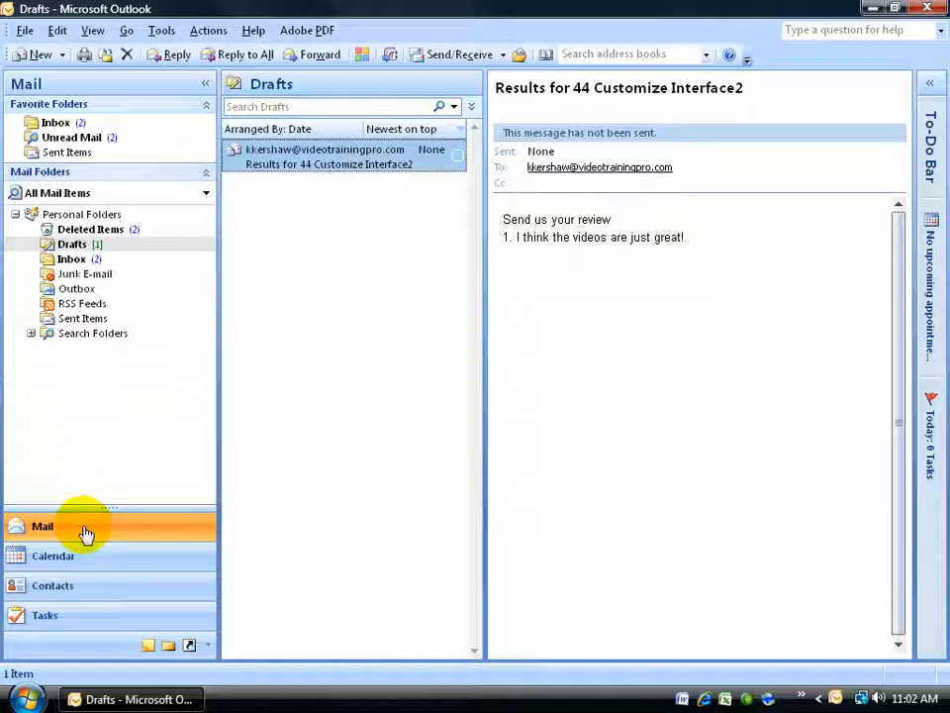
{"action": "left_click", "coordinate": [51, 555]}
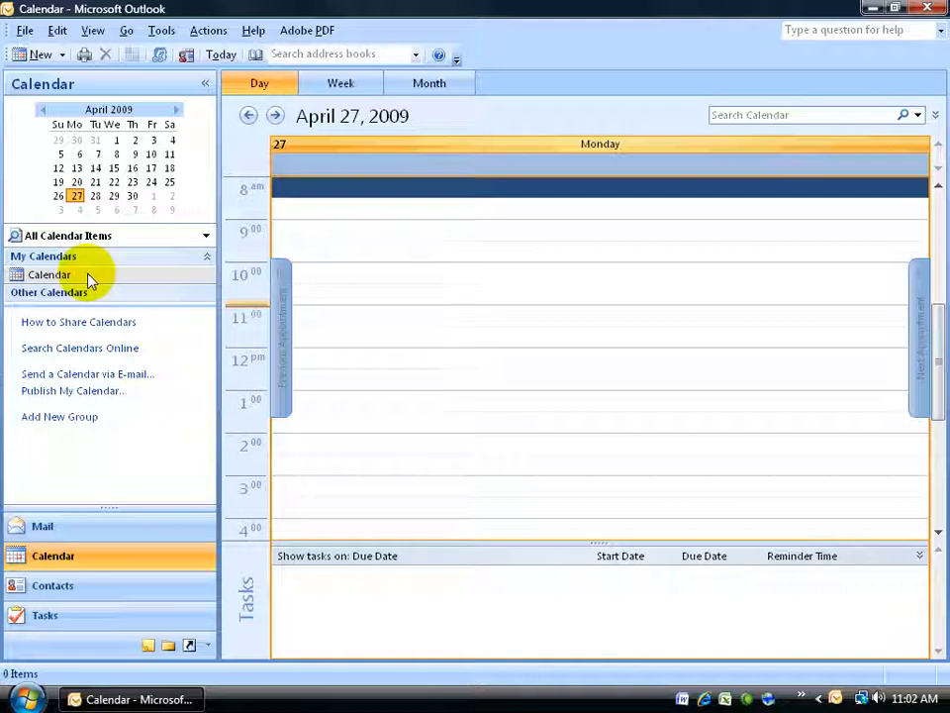
{"action": "left_click", "coordinate": [51, 586]}
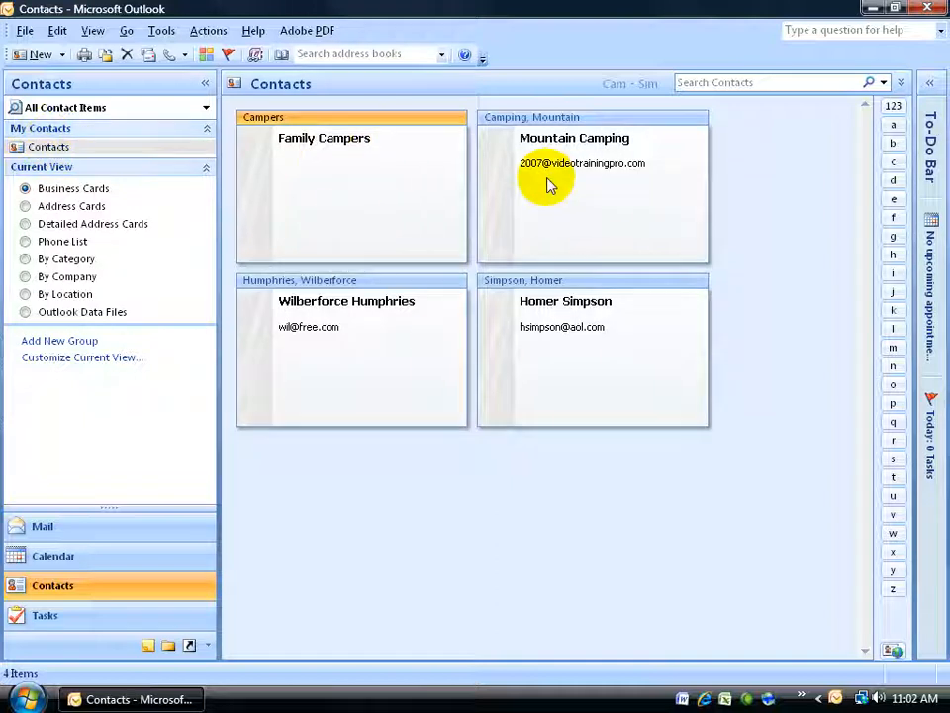
{"action": "mouse_move", "coordinate": [126, 204]}
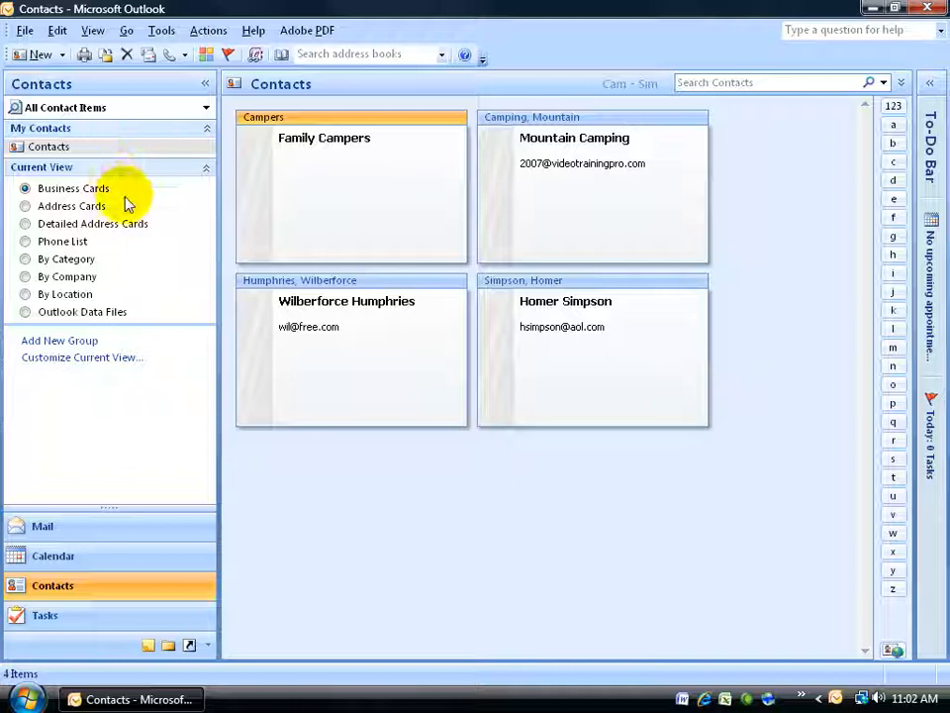
{"action": "mouse_move", "coordinate": [136, 194]}
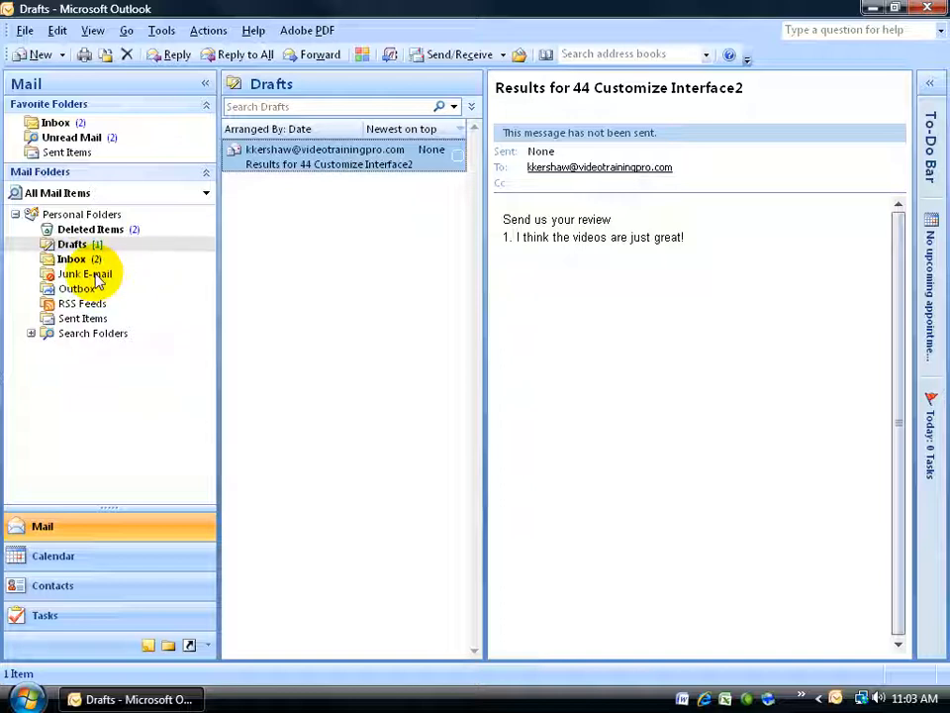
{"action": "mouse_move", "coordinate": [347, 253]}
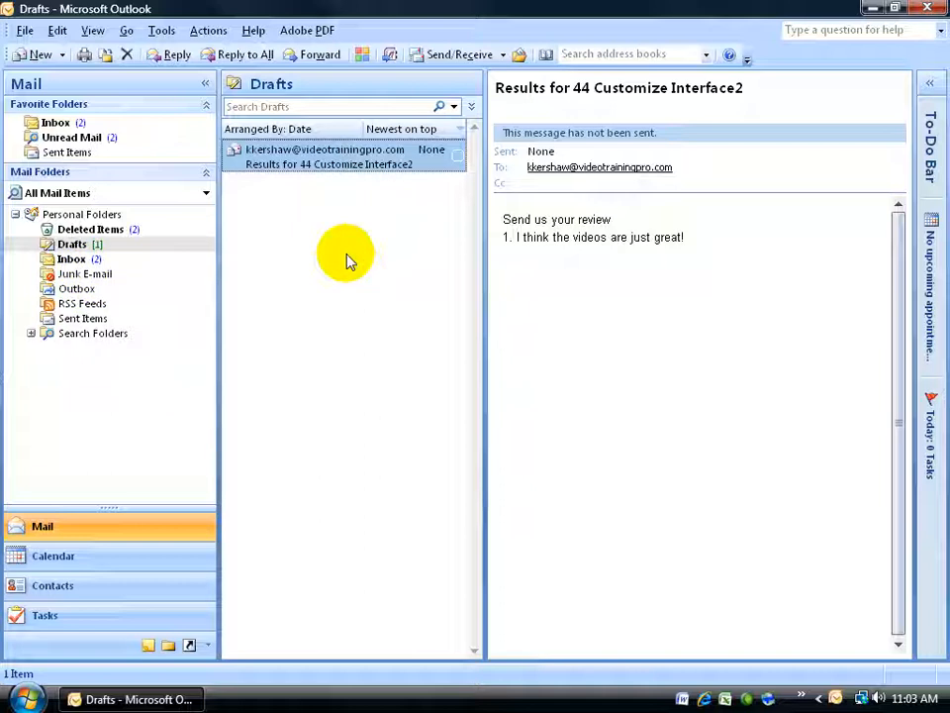
Step: Switch between Inbox and Drafts, ending on Inbox with an older test message opened
{"action": "left_click", "coordinate": [71, 257]}
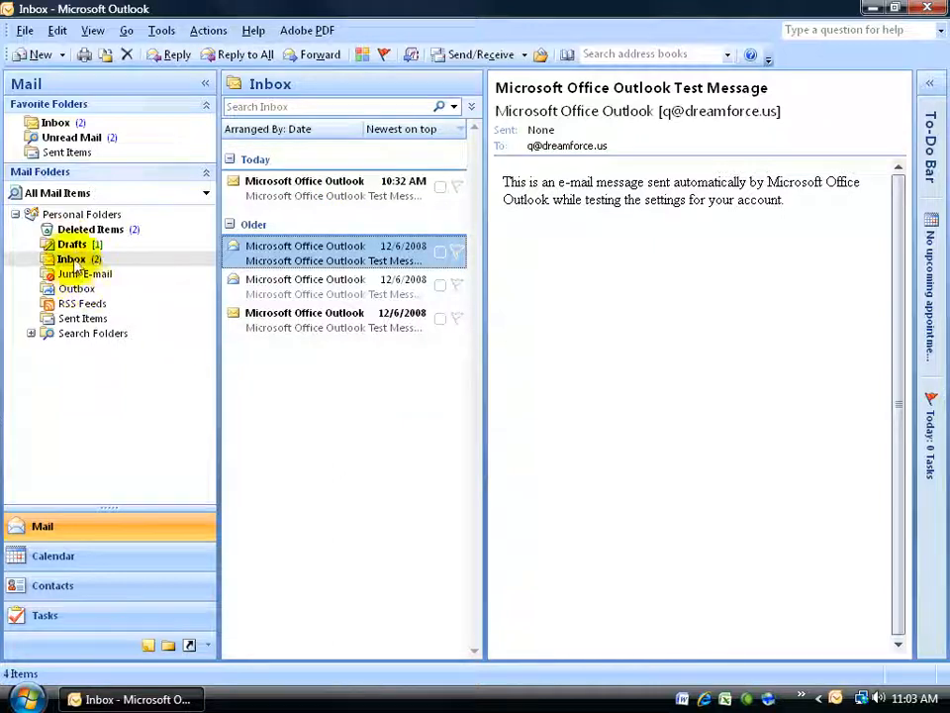
{"action": "left_click", "coordinate": [72, 244]}
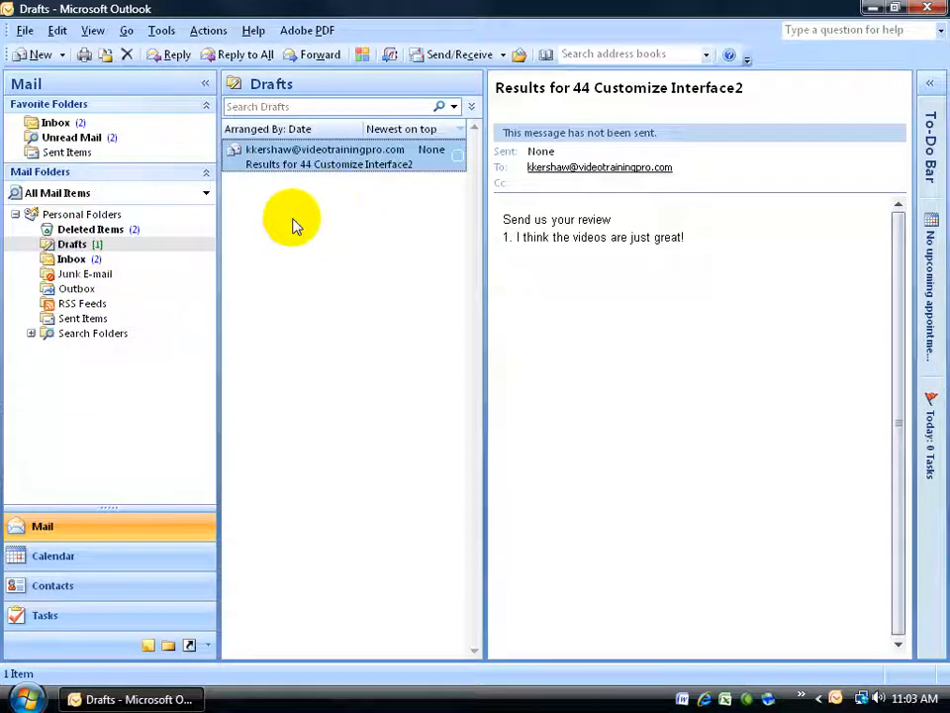
{"action": "mouse_move", "coordinate": [162, 316]}
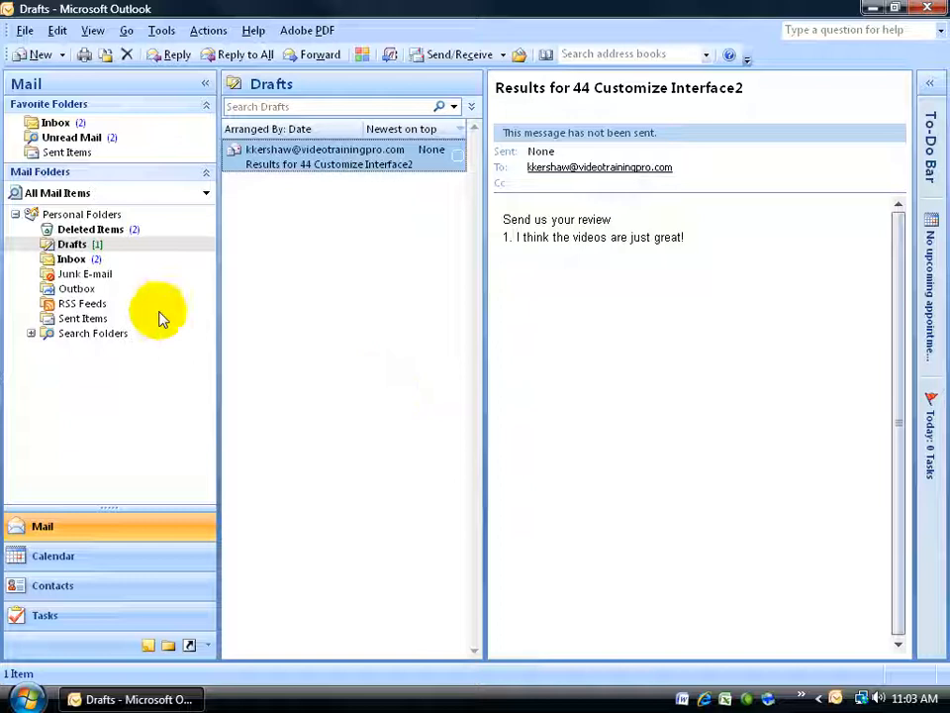
{"action": "left_click", "coordinate": [72, 257]}
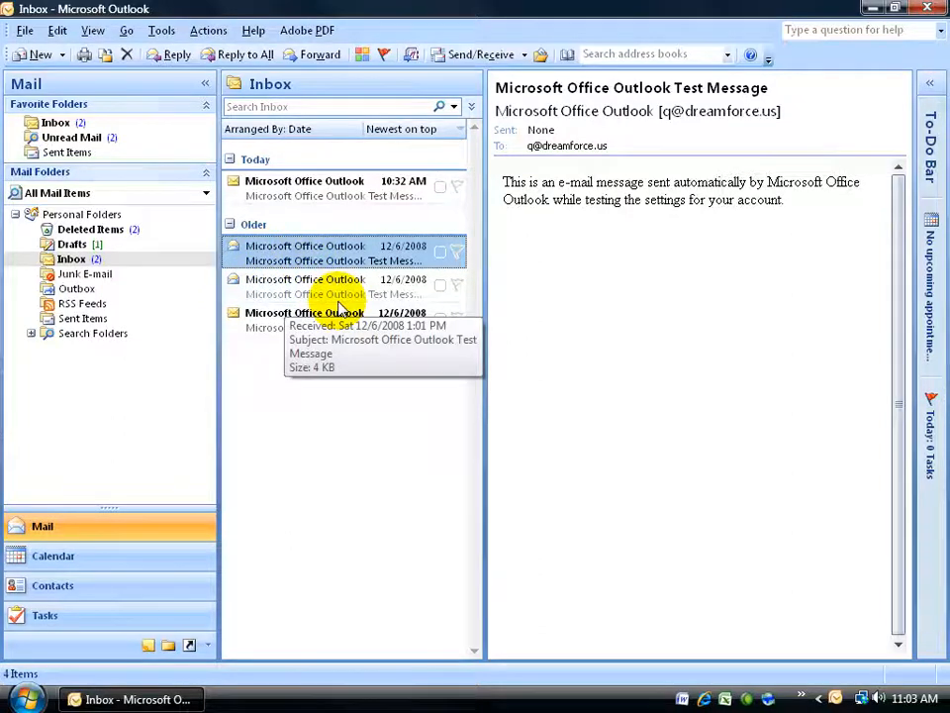
{"action": "mouse_move", "coordinate": [693, 287]}
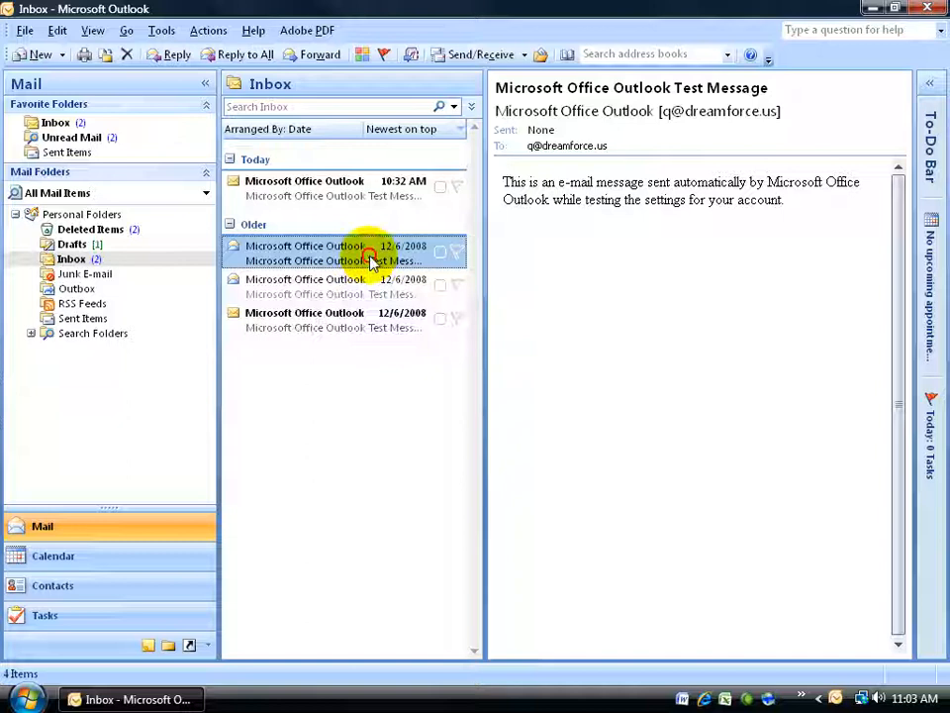
{"action": "double_click", "coordinate": [333, 253]}
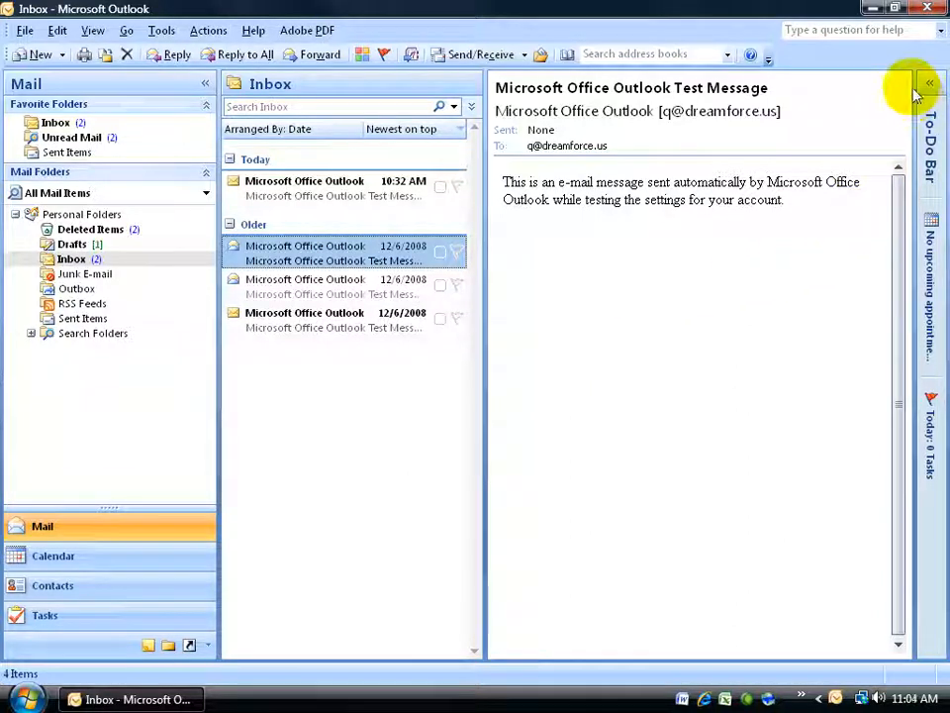
{"action": "mouse_move", "coordinate": [901, 83]}
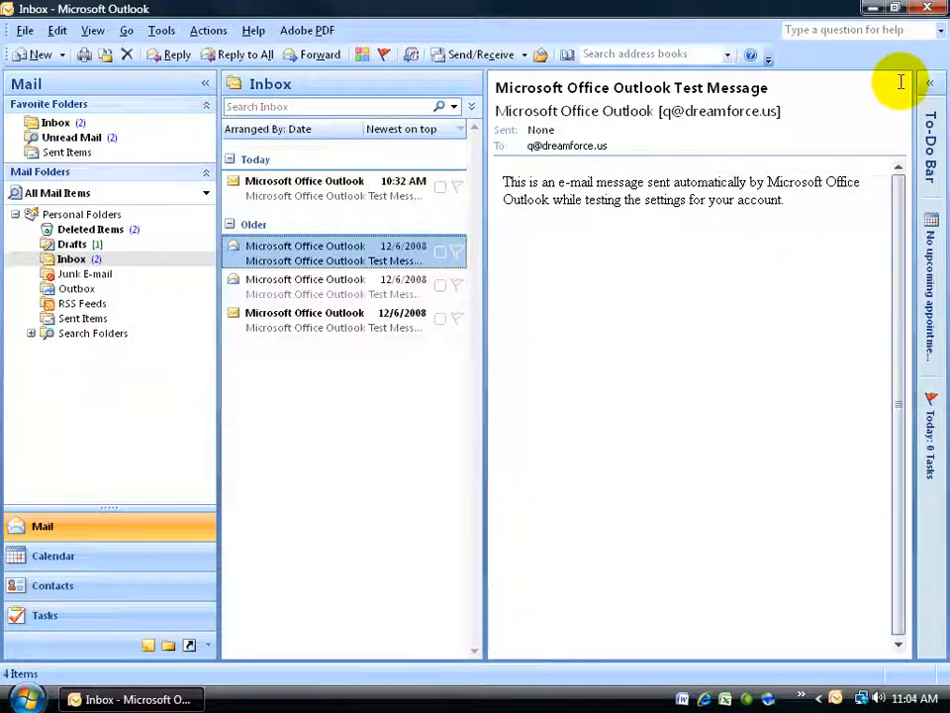
Step: Expand and minimize the To-Do Bar twice, then close it so the message text spans the right side
{"action": "left_click", "coordinate": [929, 83]}
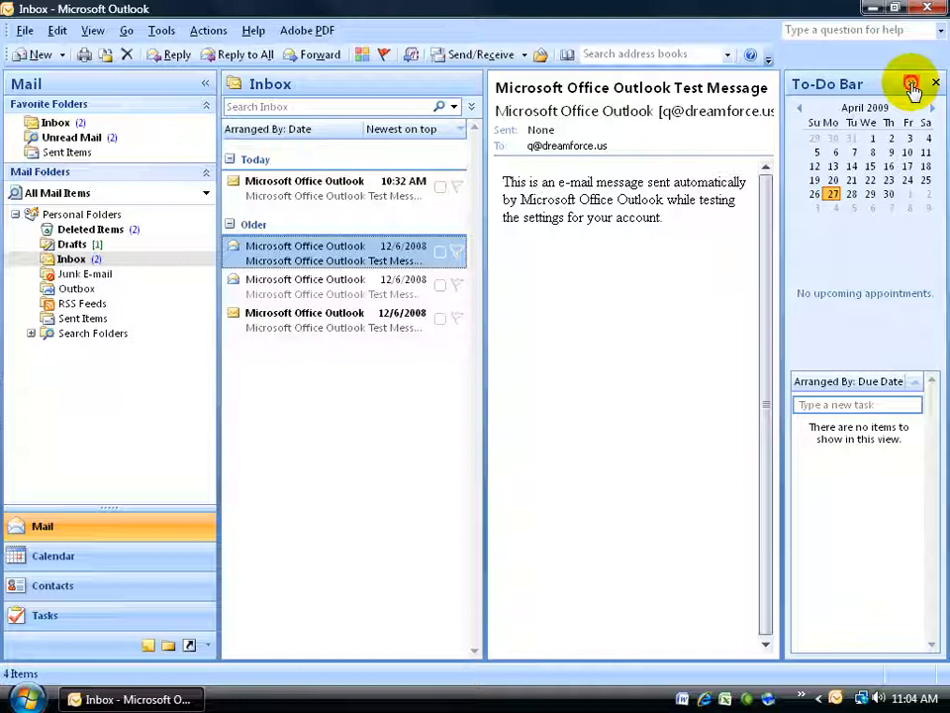
{"action": "left_click", "coordinate": [911, 83]}
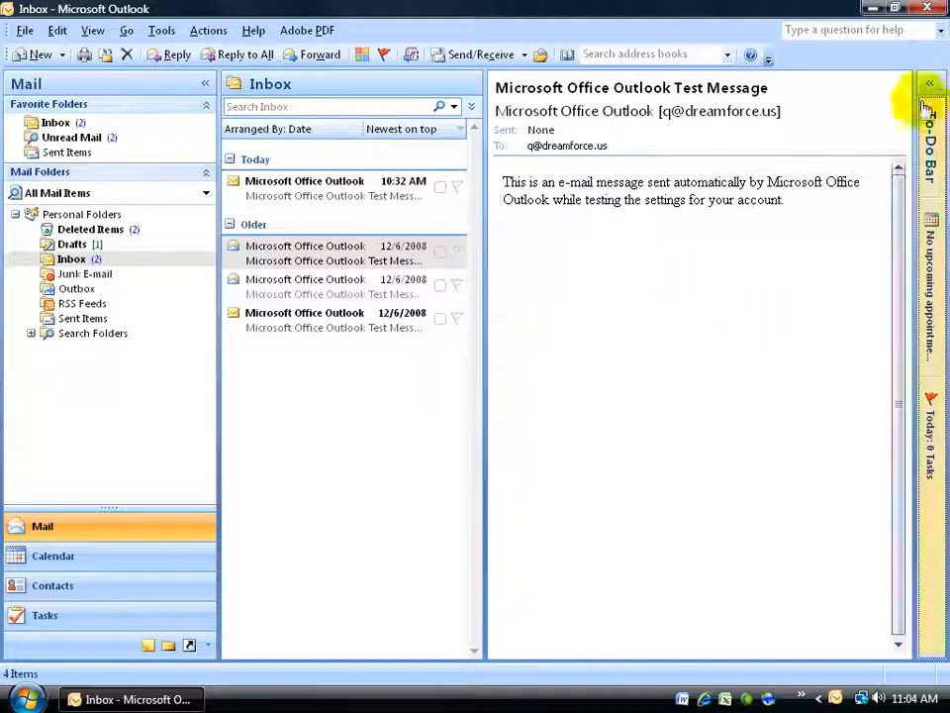
{"action": "left_click", "coordinate": [929, 87]}
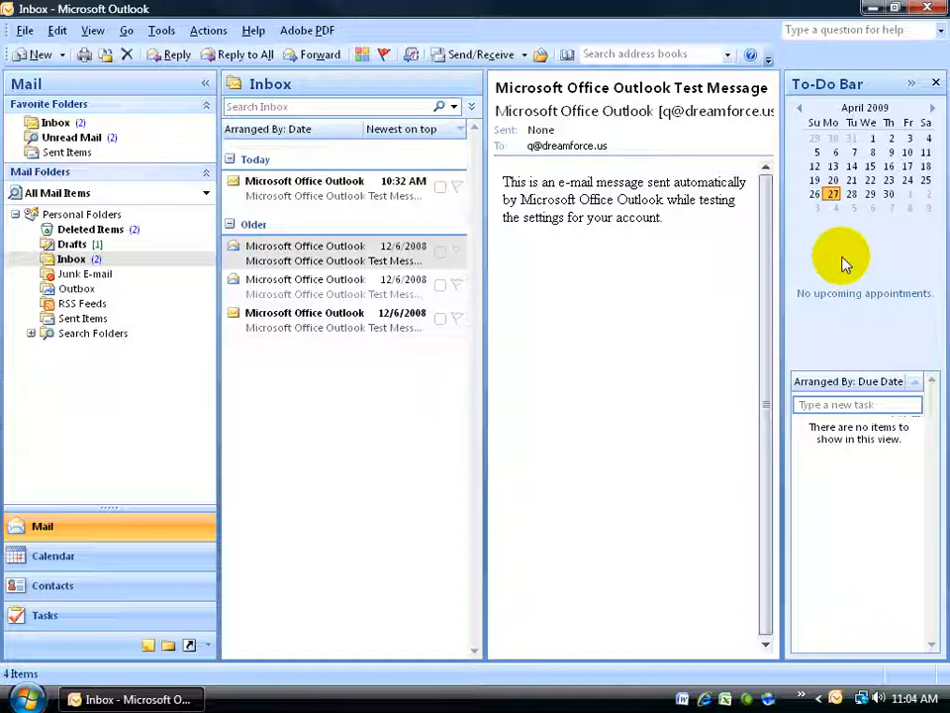
{"action": "mouse_move", "coordinate": [895, 228]}
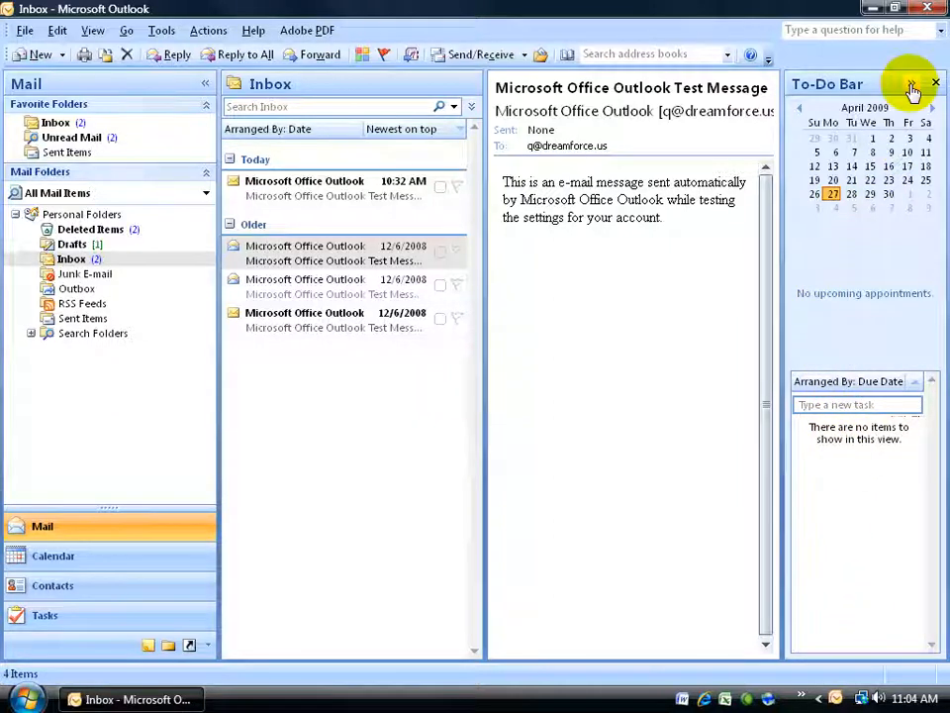
{"action": "left_click", "coordinate": [935, 83]}
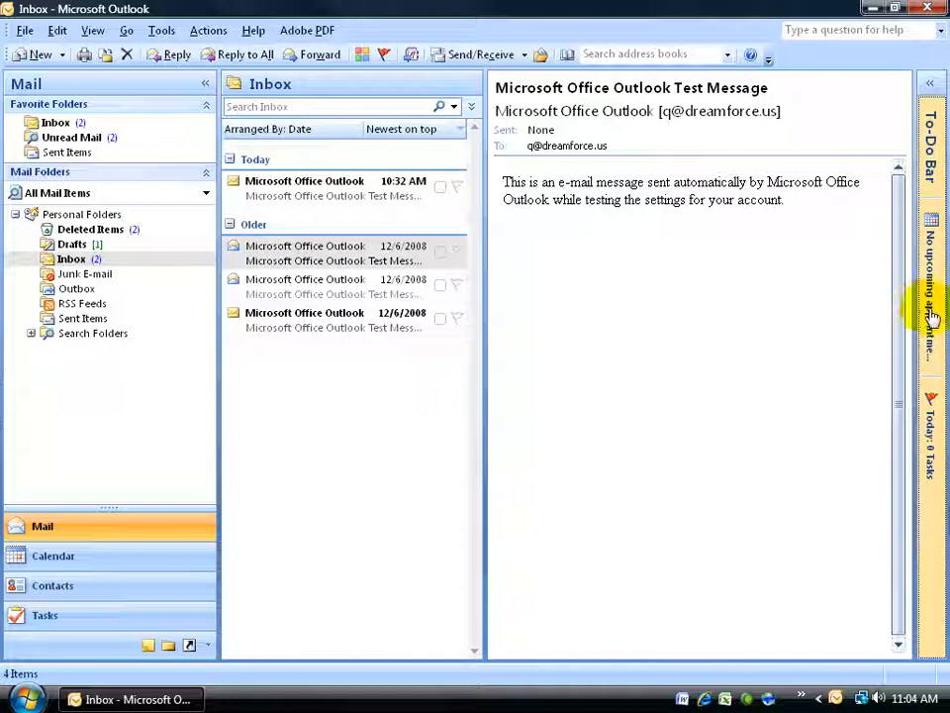
{"action": "mouse_move", "coordinate": [928, 320]}
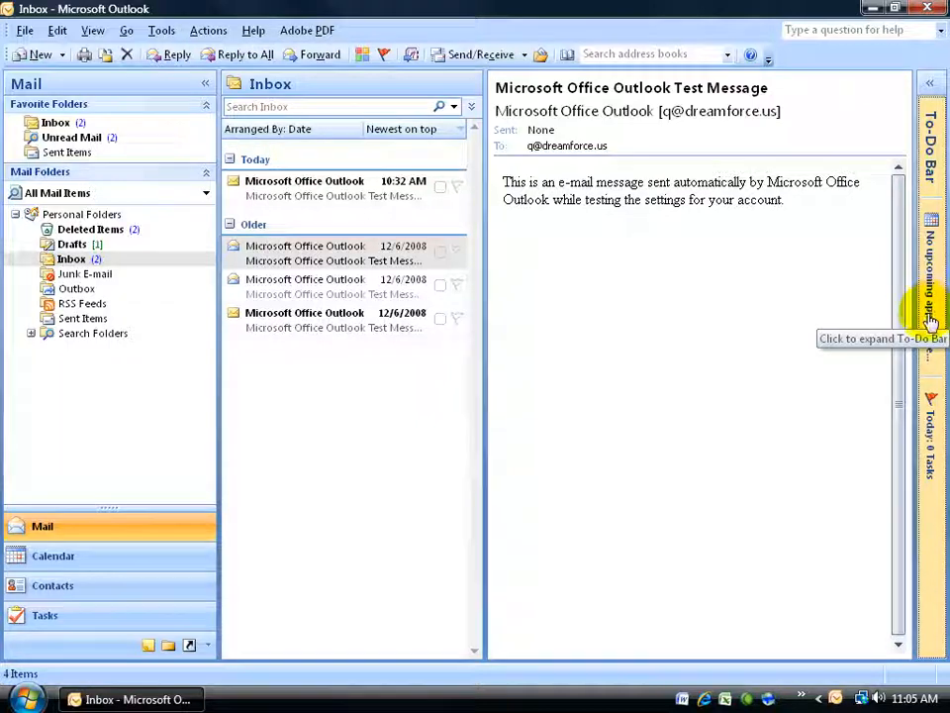
{"action": "mouse_move", "coordinate": [930, 335]}
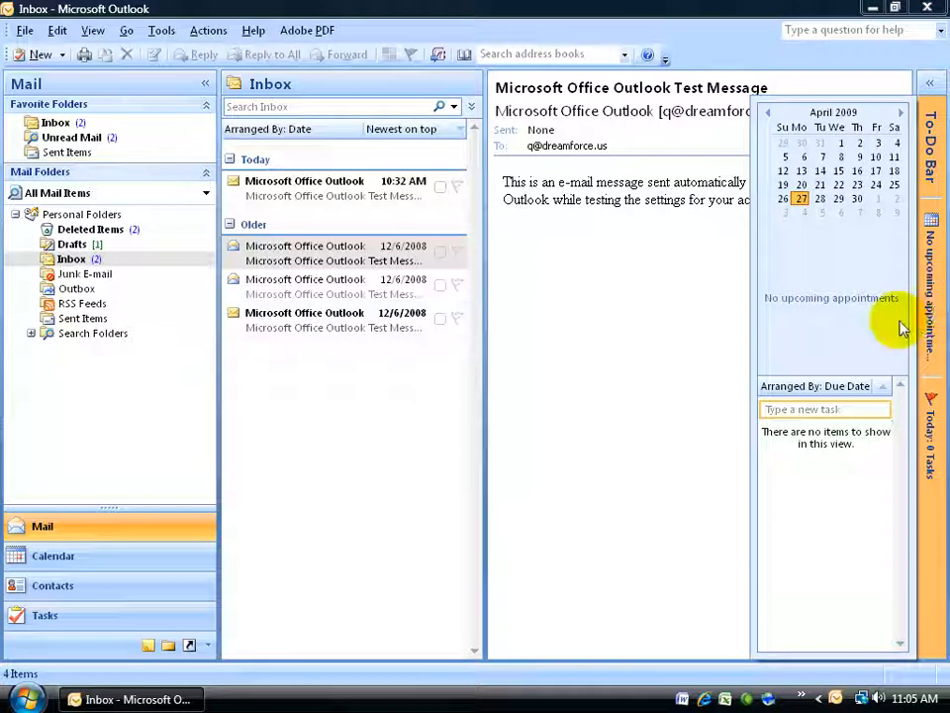
{"action": "mouse_move", "coordinate": [782, 273]}
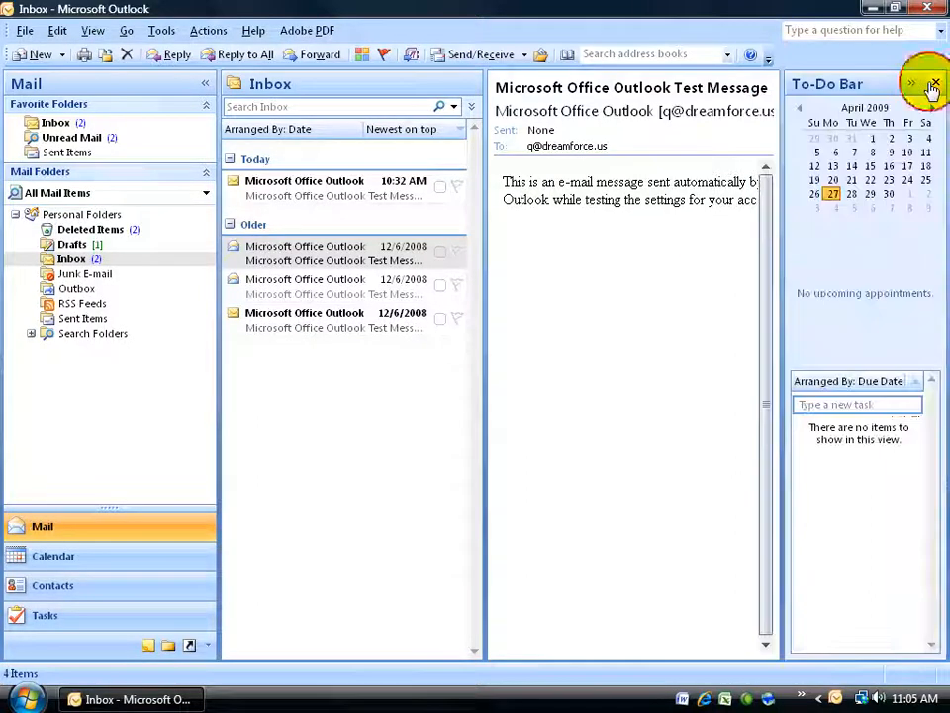
{"action": "left_click", "coordinate": [930, 84]}
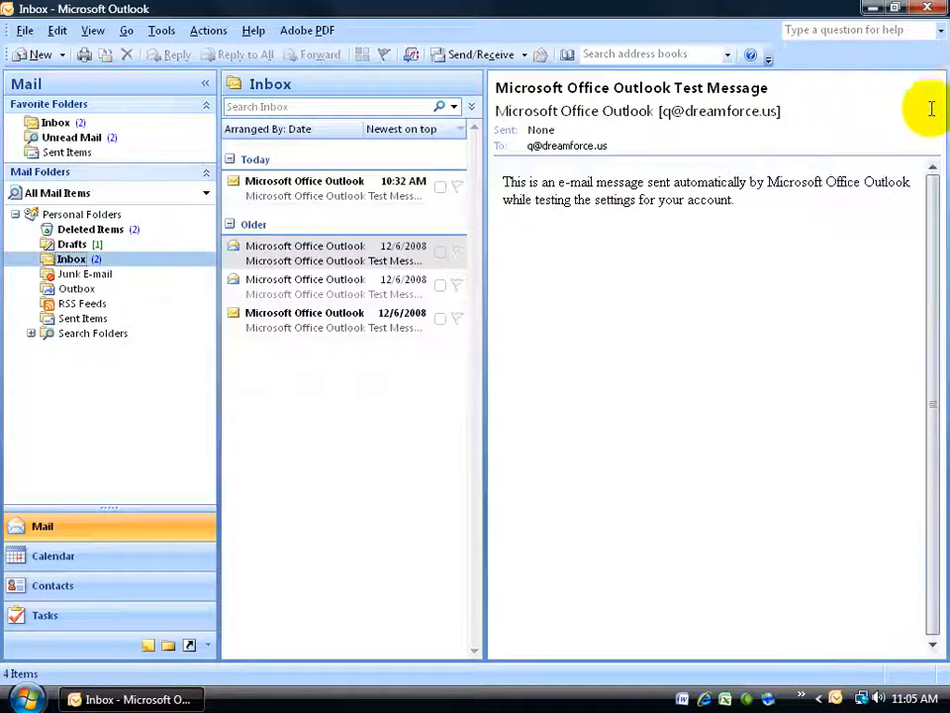
{"action": "mouse_move", "coordinate": [851, 301]}
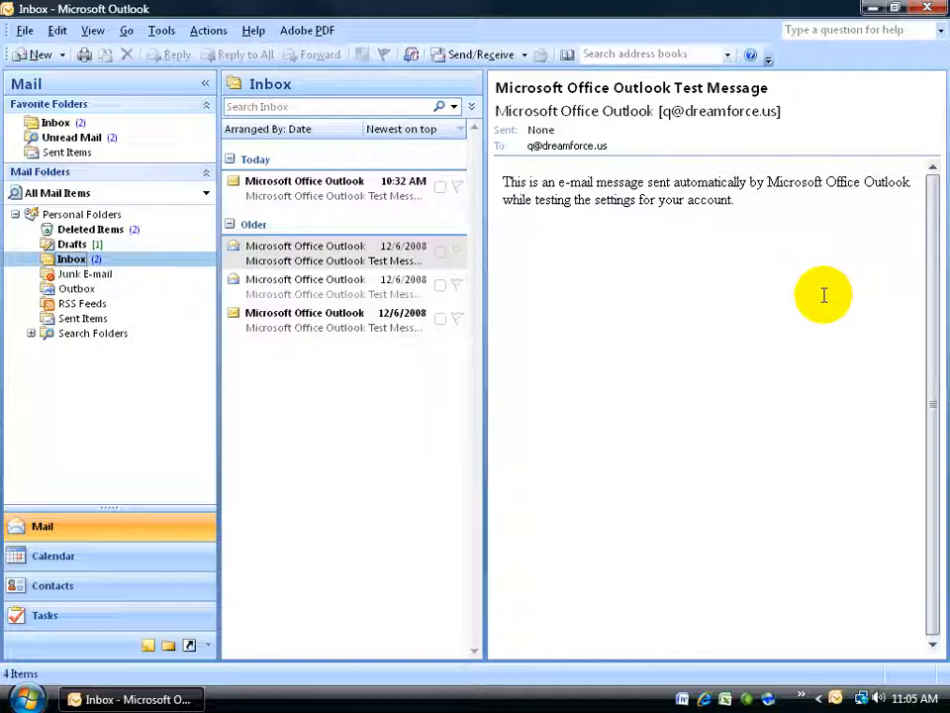
{"action": "mouse_move", "coordinate": [127, 47]}
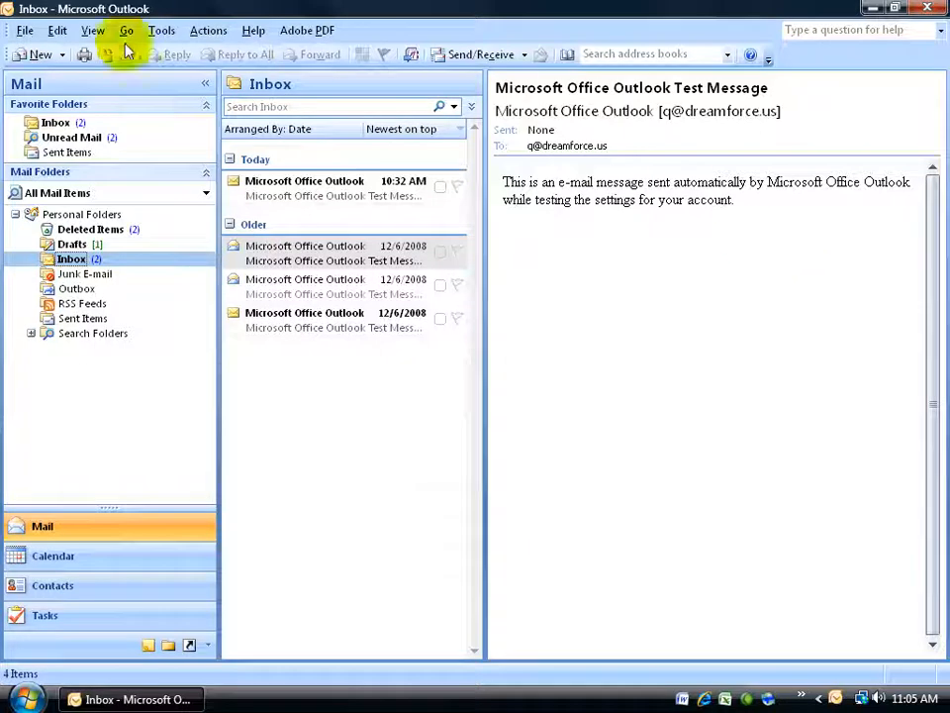
{"action": "left_click", "coordinate": [91, 29]}
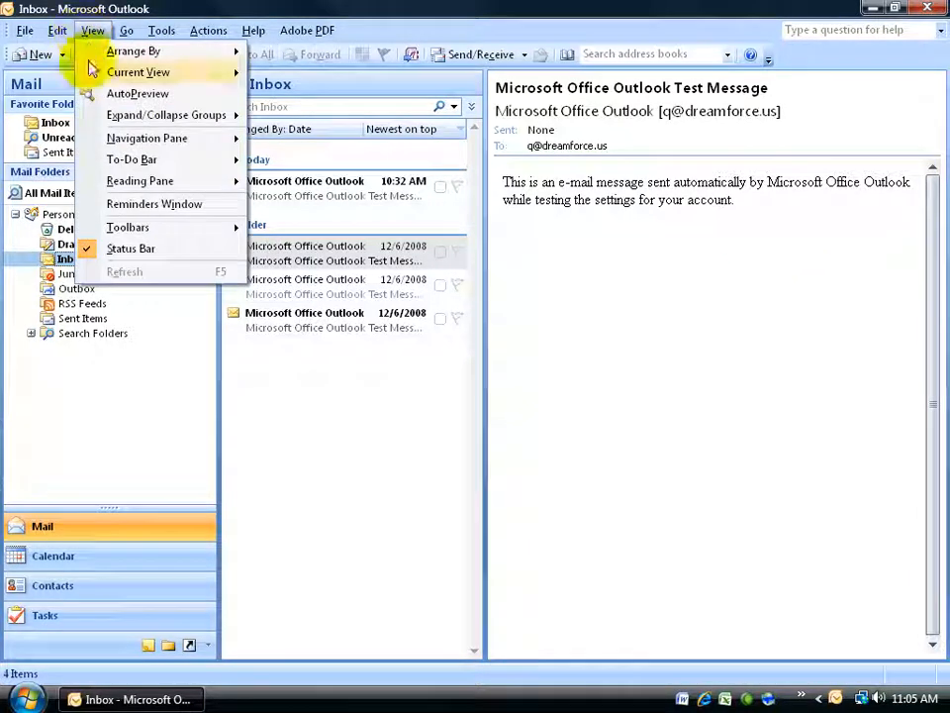
{"action": "left_click", "coordinate": [131, 159]}
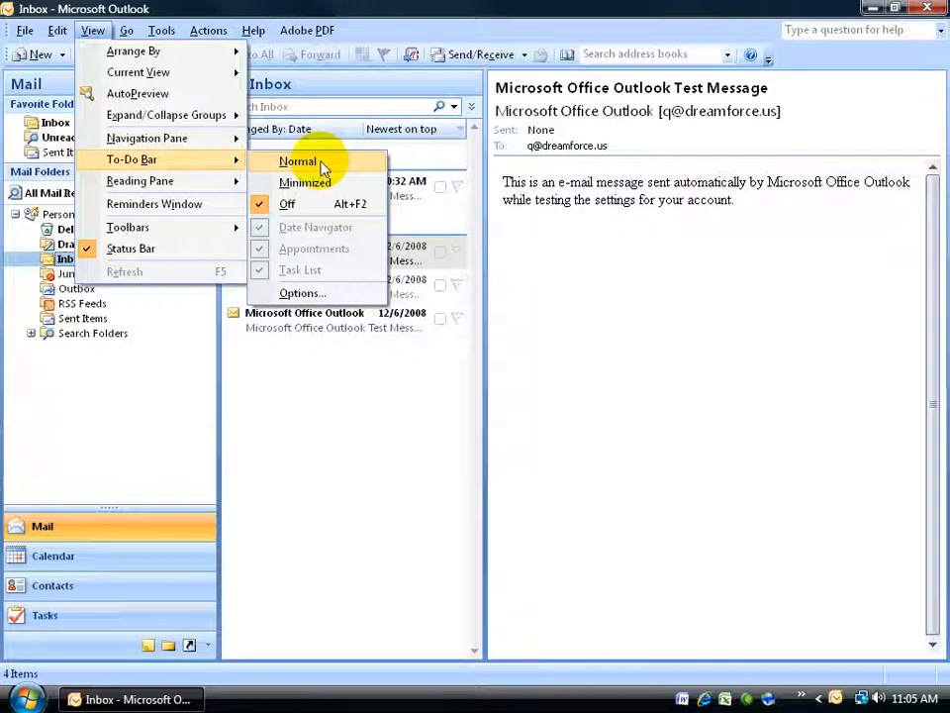
{"action": "left_click", "coordinate": [297, 162]}
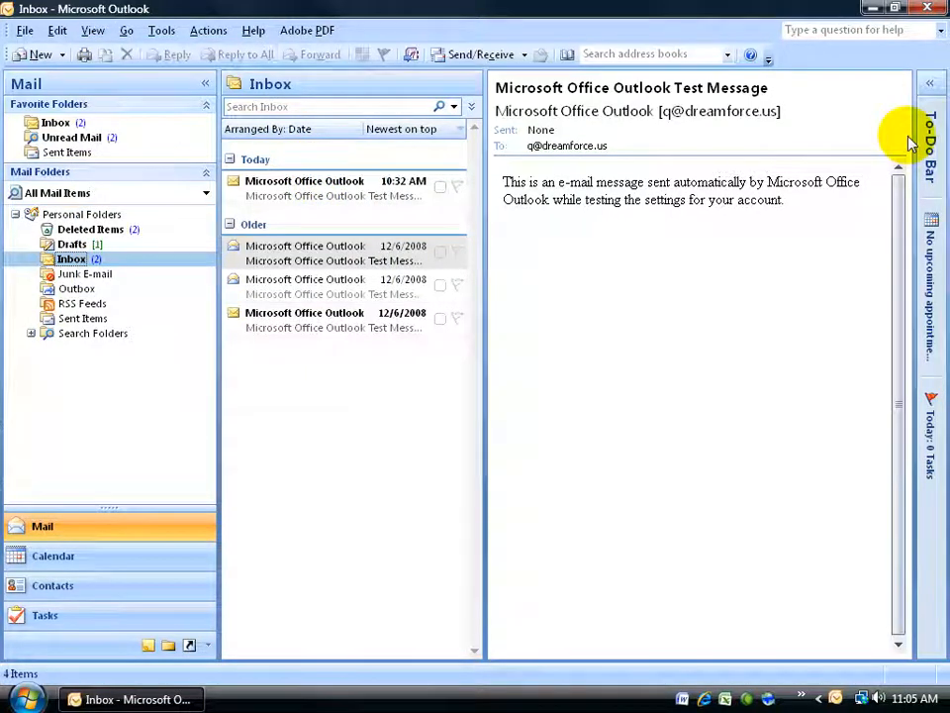
{"action": "mouse_move", "coordinate": [218, 677]}
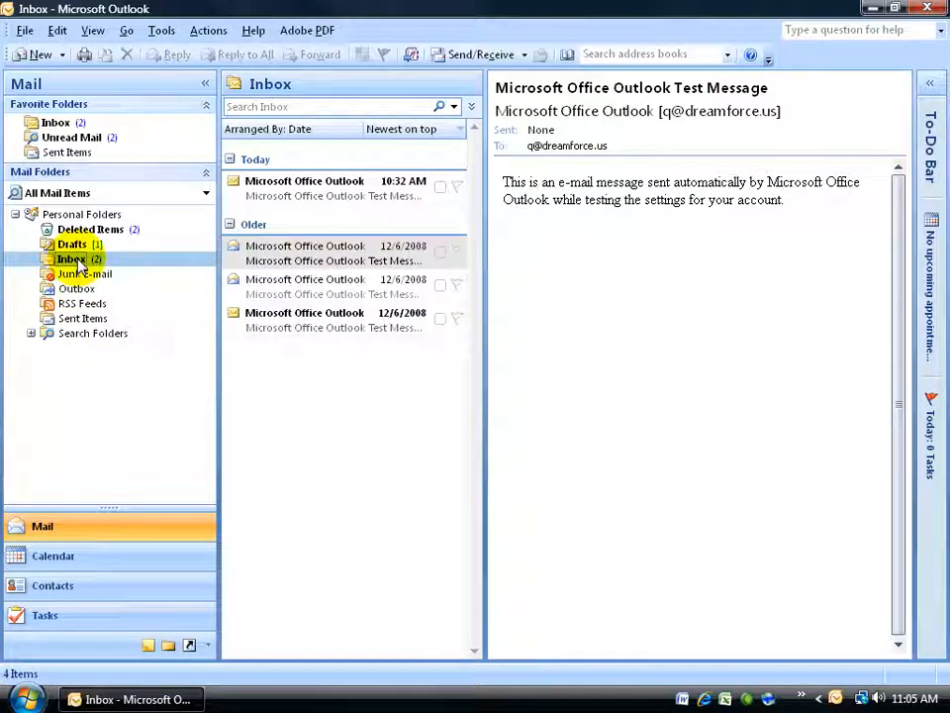
{"action": "mouse_move", "coordinate": [305, 188]}
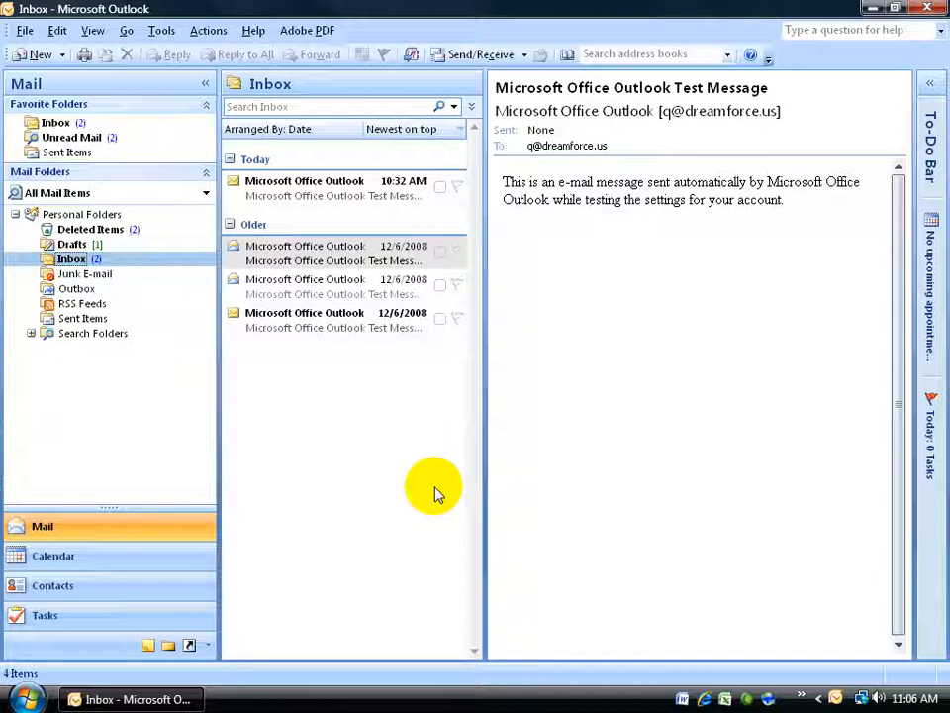
{"action": "mouse_move", "coordinate": [622, 289]}
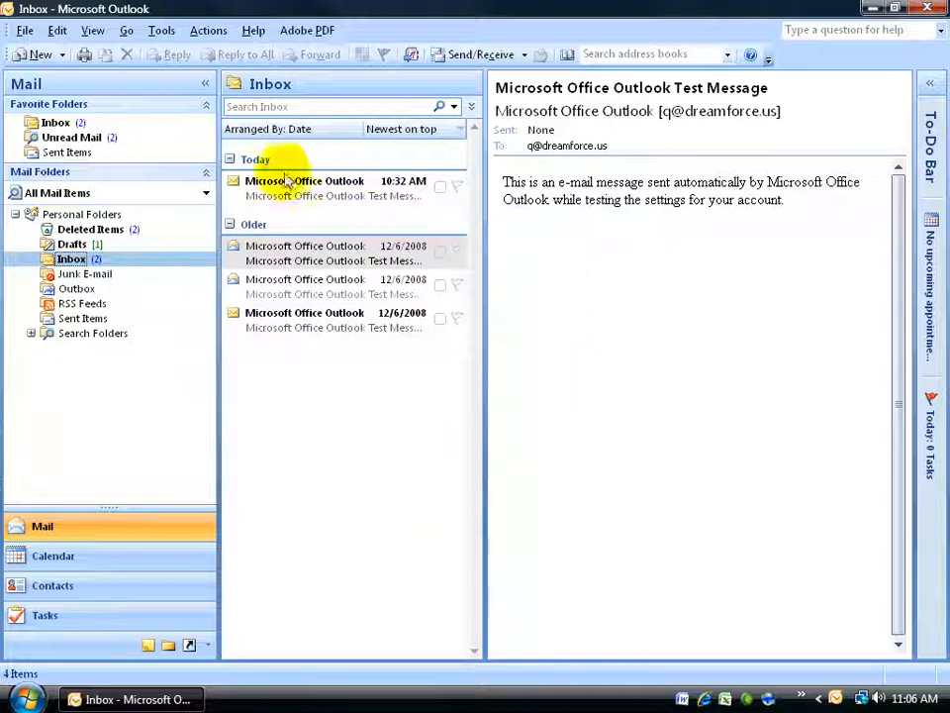
{"action": "mouse_move", "coordinate": [256, 159]}
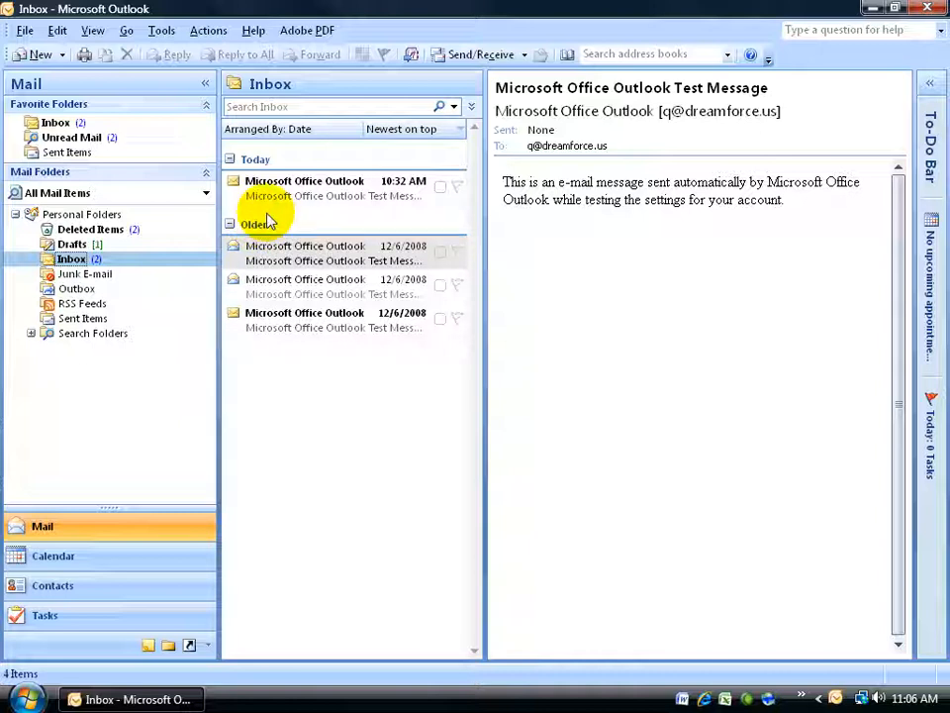
{"action": "mouse_move", "coordinate": [597, 245]}
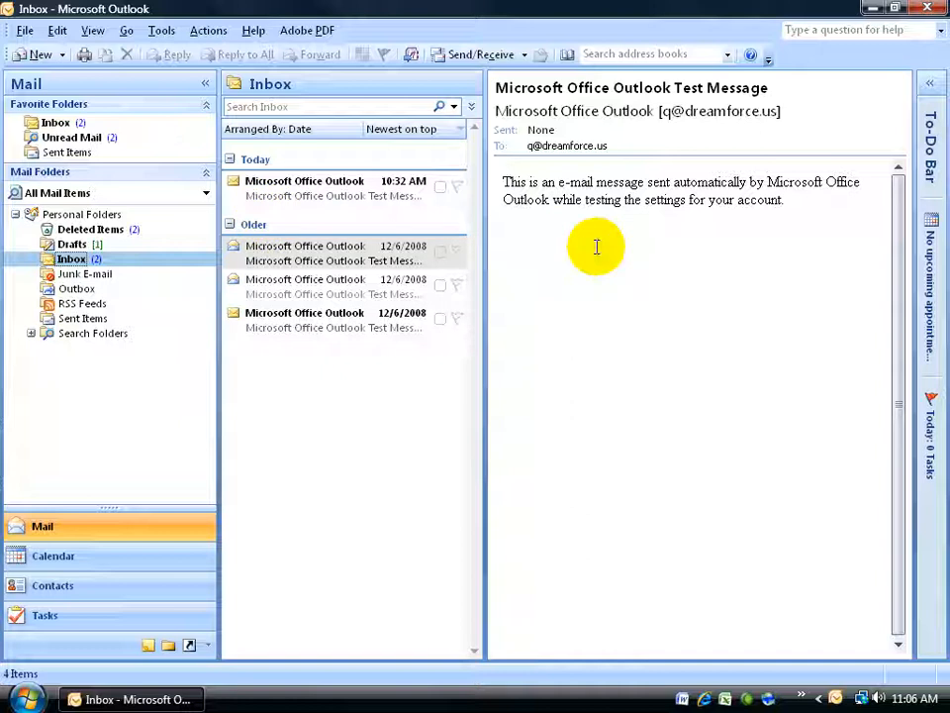
{"action": "mouse_move", "coordinate": [582, 246]}
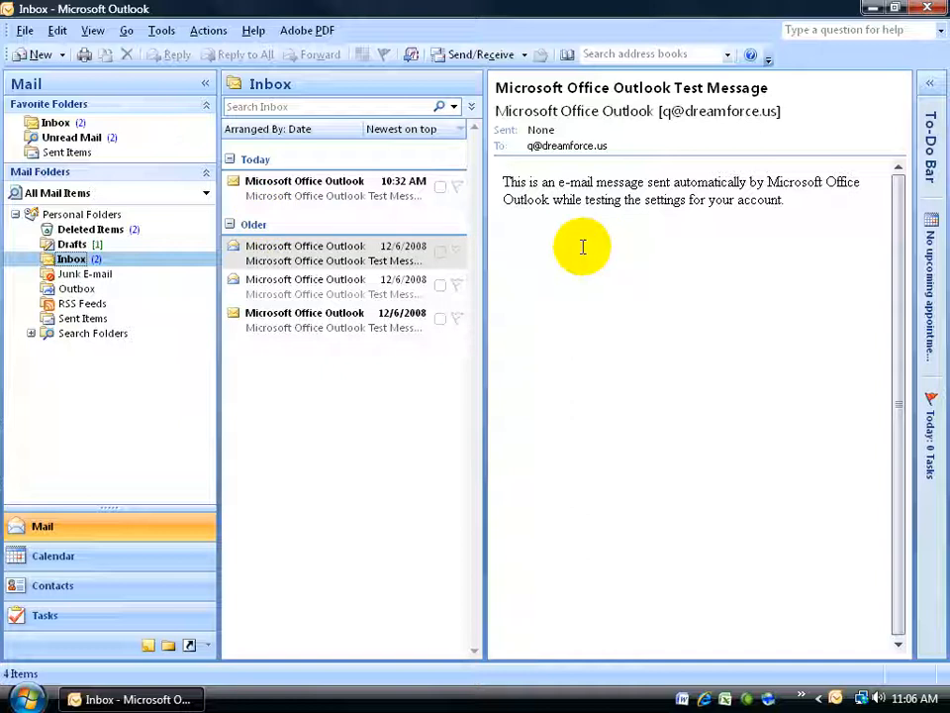
Step: Move the reading pane to the bottom, then switch it off so the message list fills the window
{"action": "left_click", "coordinate": [91, 30]}
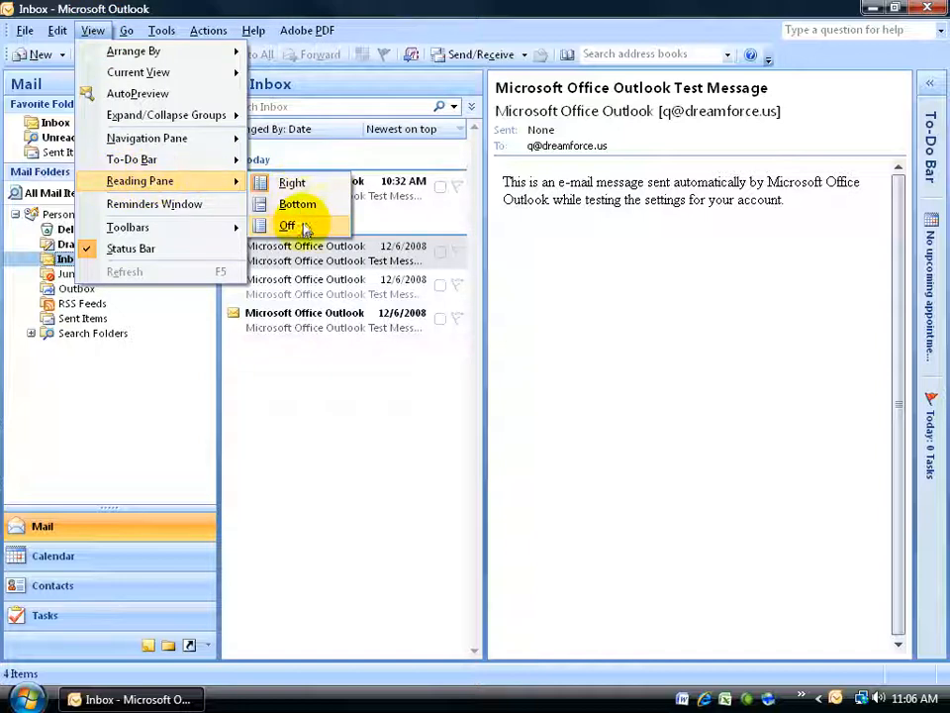
{"action": "left_click", "coordinate": [297, 204]}
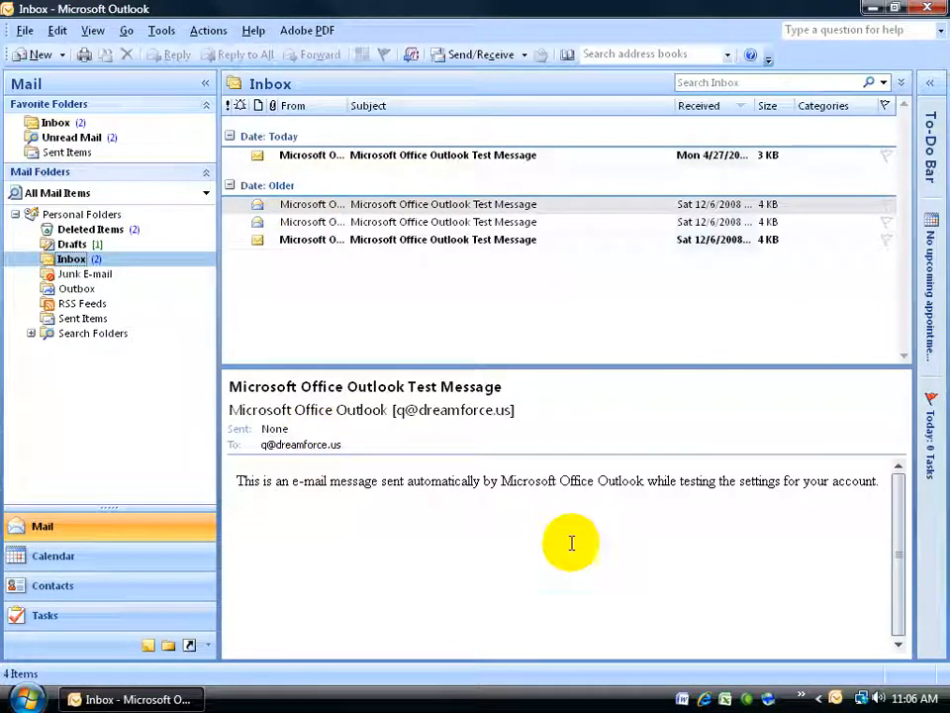
{"action": "mouse_move", "coordinate": [443, 165]}
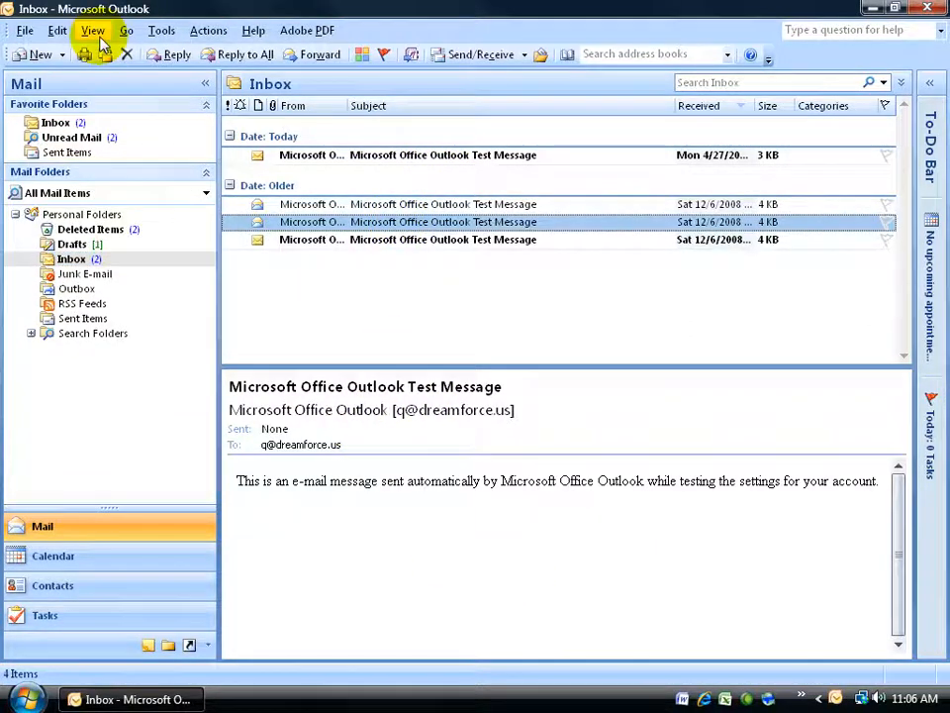
{"action": "left_click", "coordinate": [91, 29]}
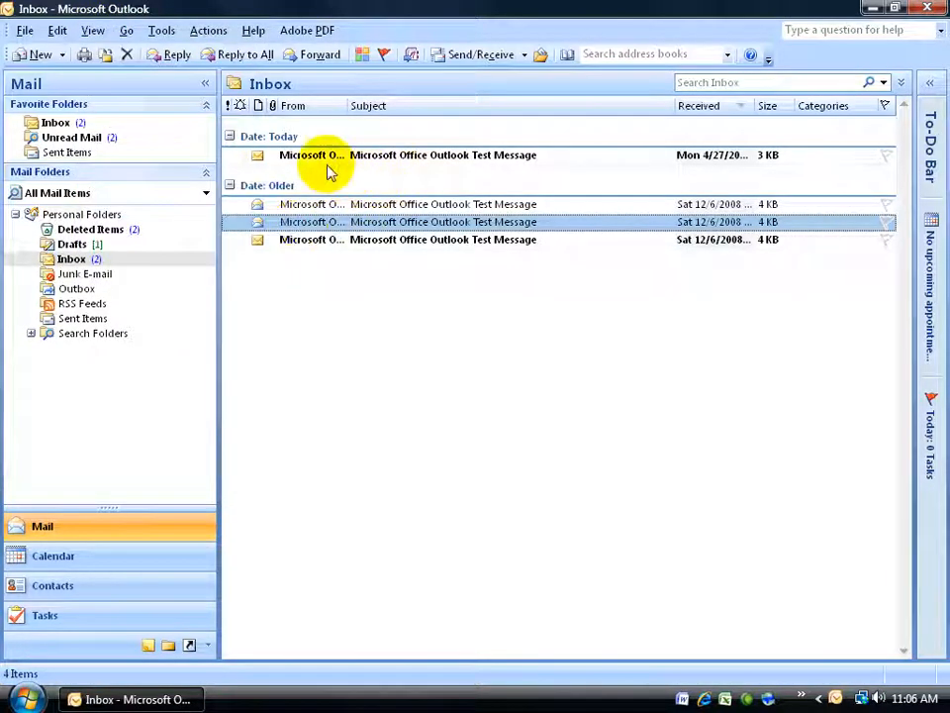
{"action": "mouse_move", "coordinate": [762, 327]}
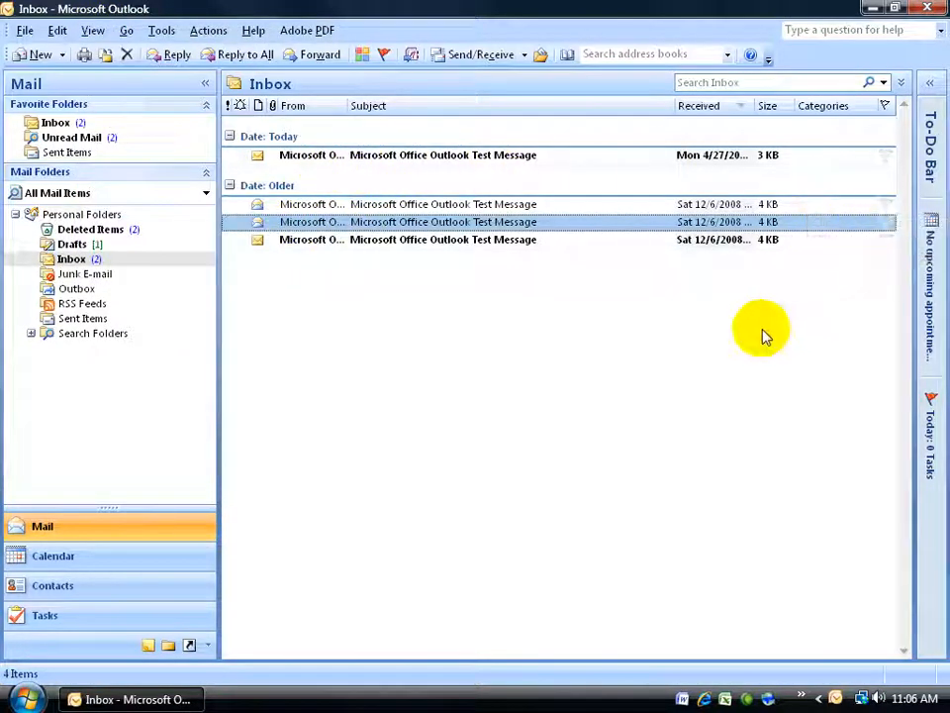
{"action": "mouse_move", "coordinate": [545, 384]}
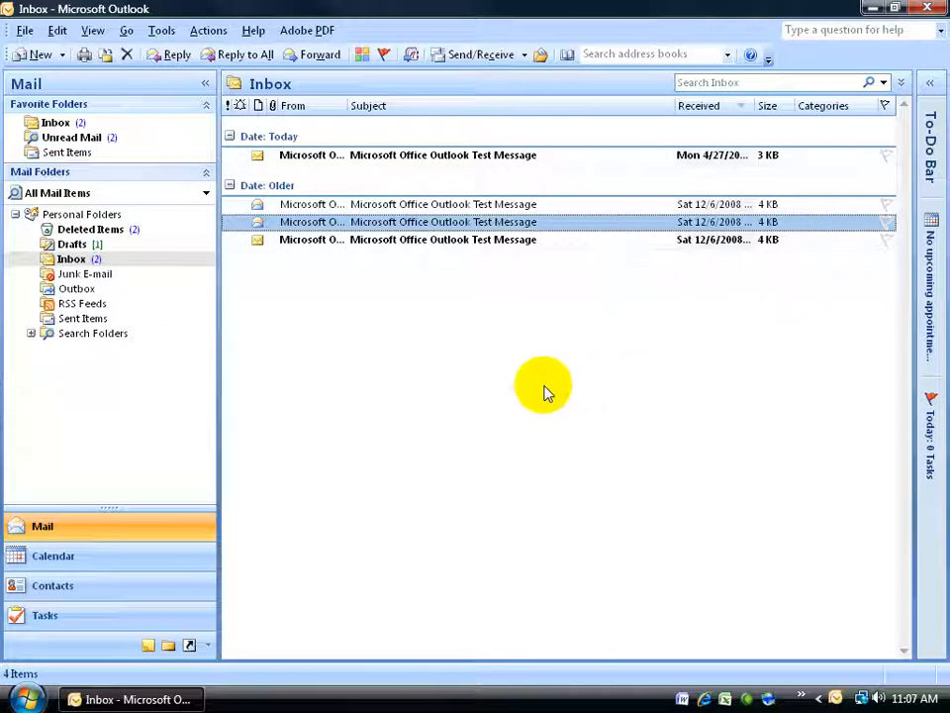
{"action": "mouse_move", "coordinate": [309, 188]}
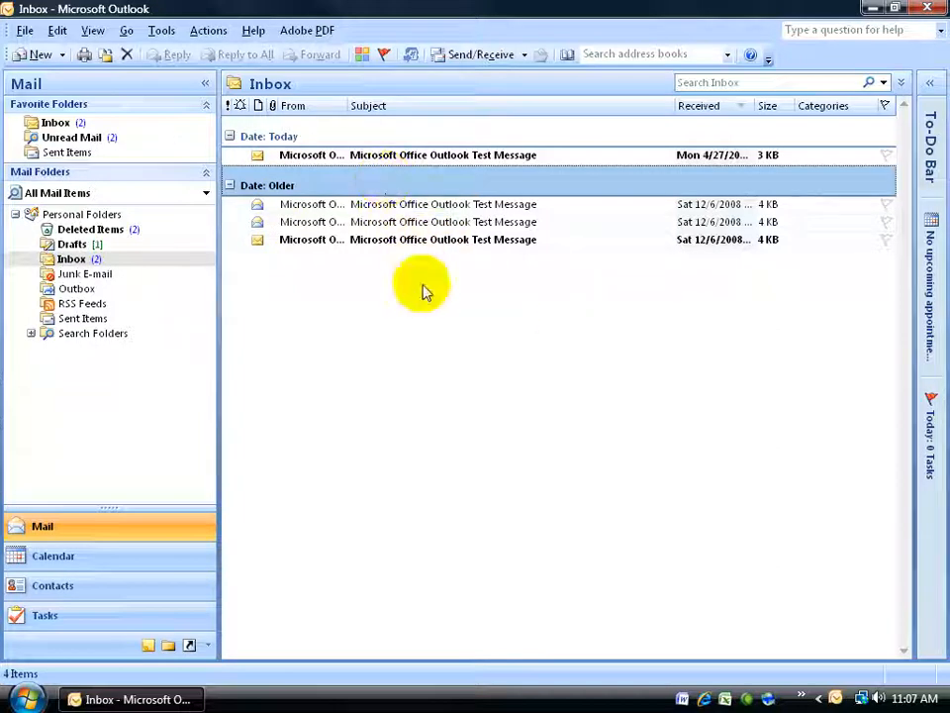
{"action": "mouse_move", "coordinate": [396, 176]}
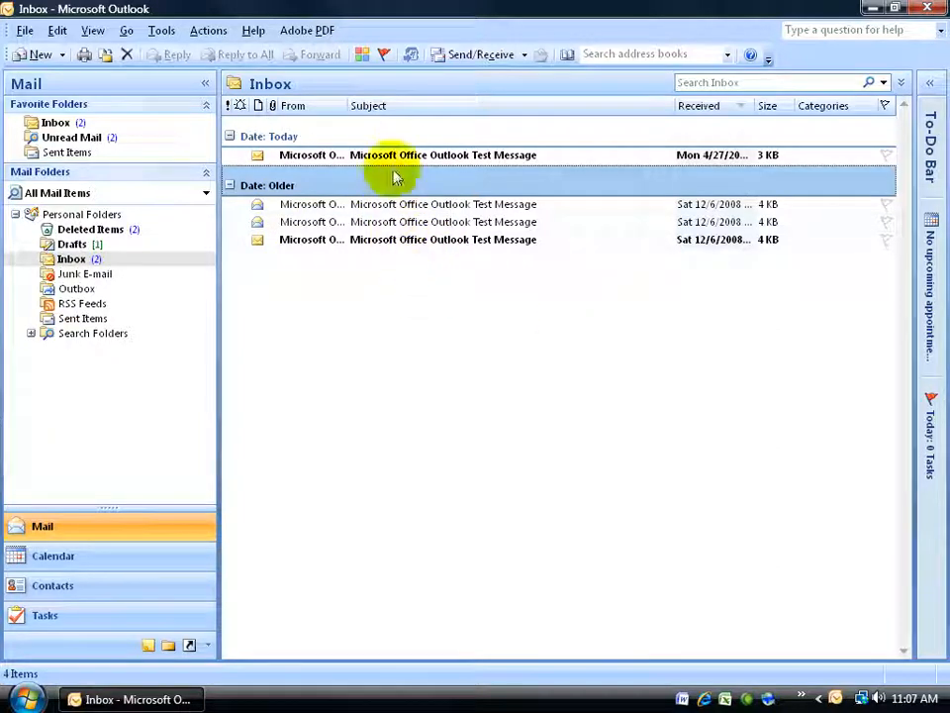
{"action": "mouse_move", "coordinate": [412, 281]}
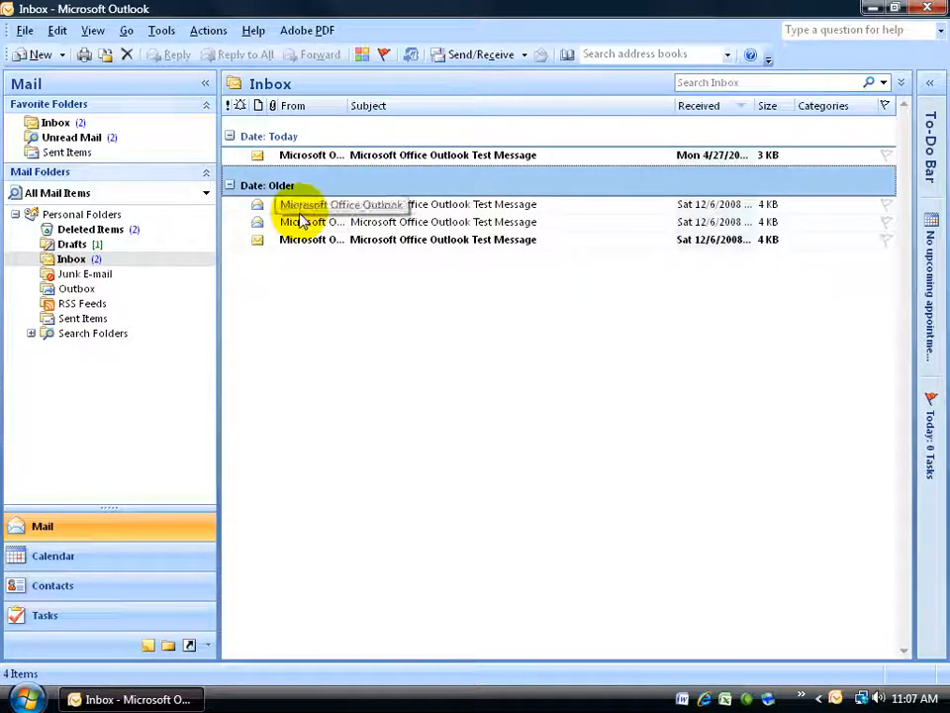
Step: Uncheck Show in Groups under Arrange By so the four messages list without date headings
{"action": "left_click", "coordinate": [91, 30]}
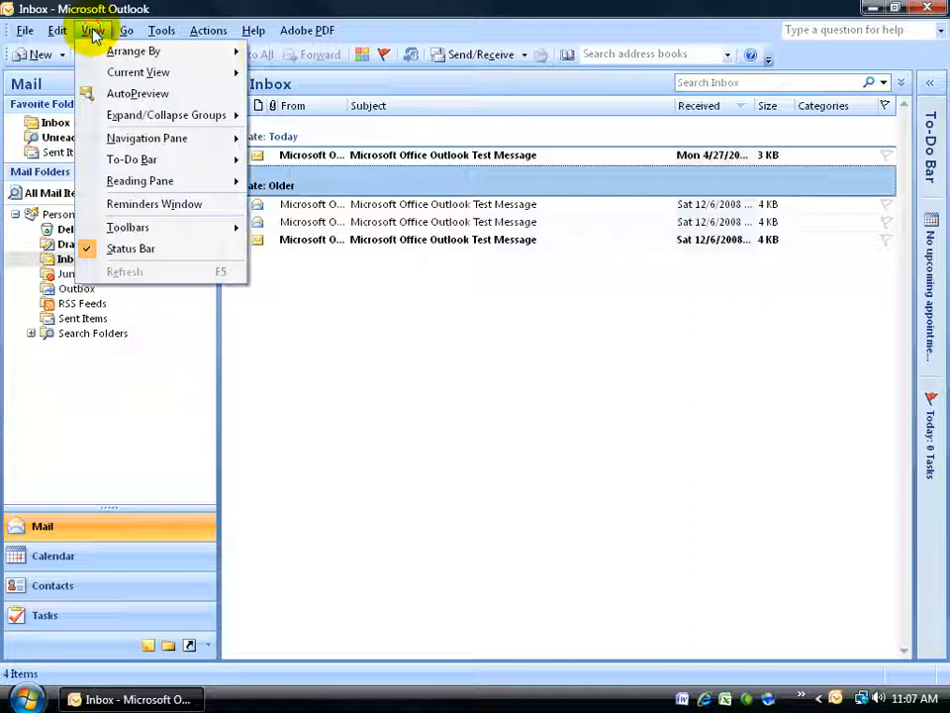
{"action": "left_click", "coordinate": [135, 51]}
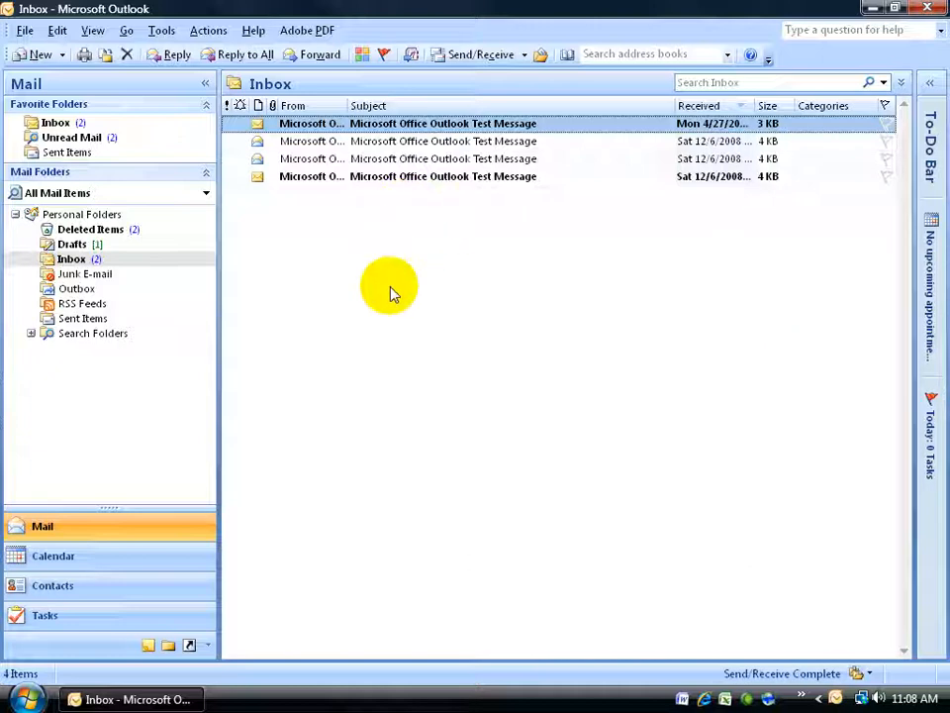
{"action": "mouse_move", "coordinate": [174, 163]}
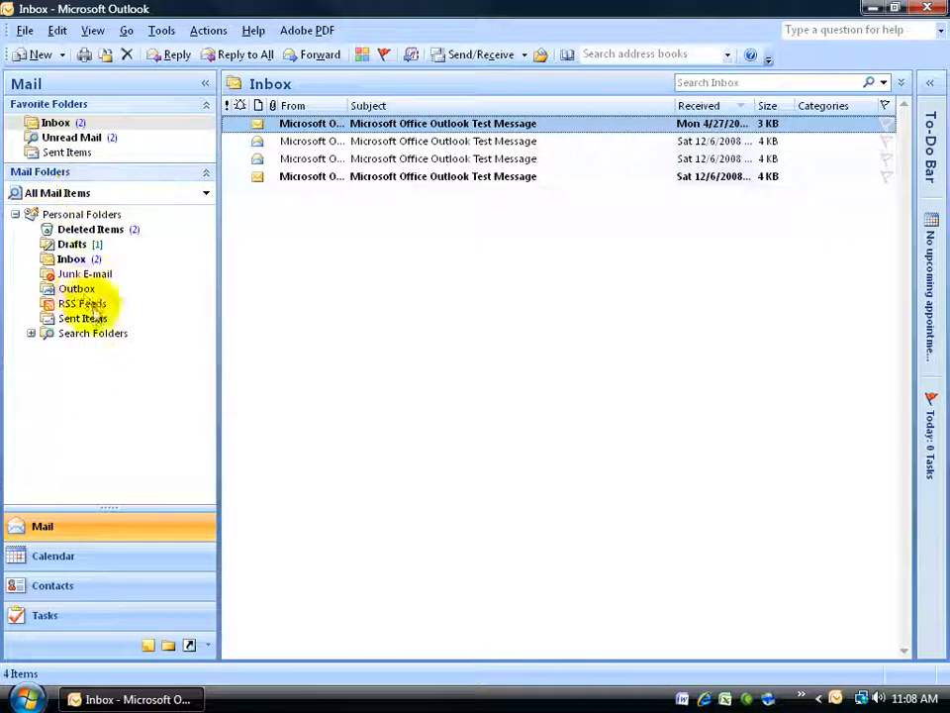
{"action": "left_click", "coordinate": [85, 273]}
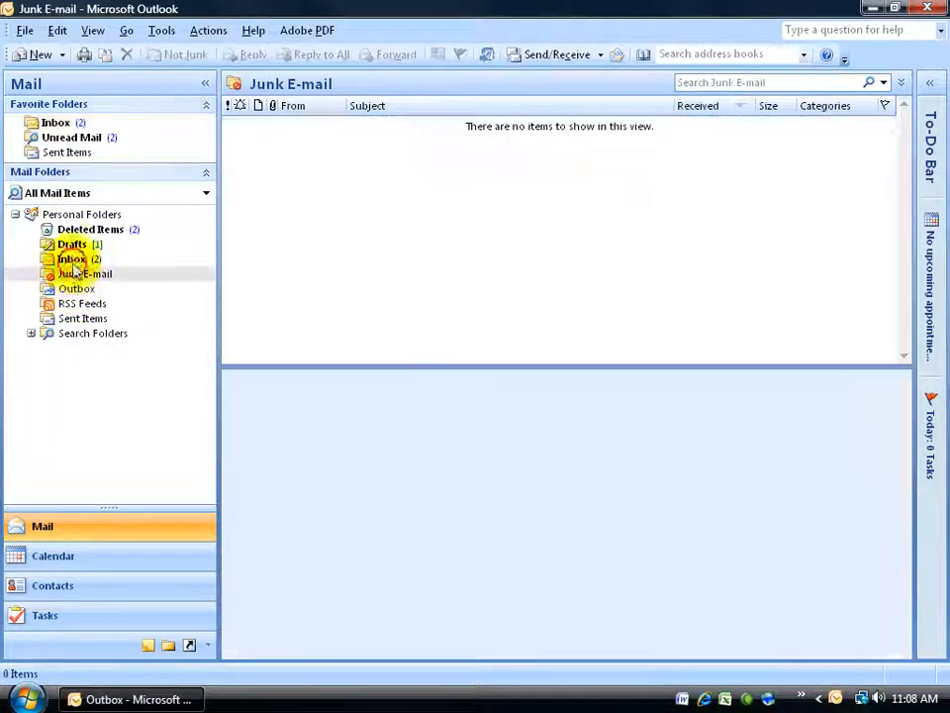
{"action": "left_click", "coordinate": [56, 258]}
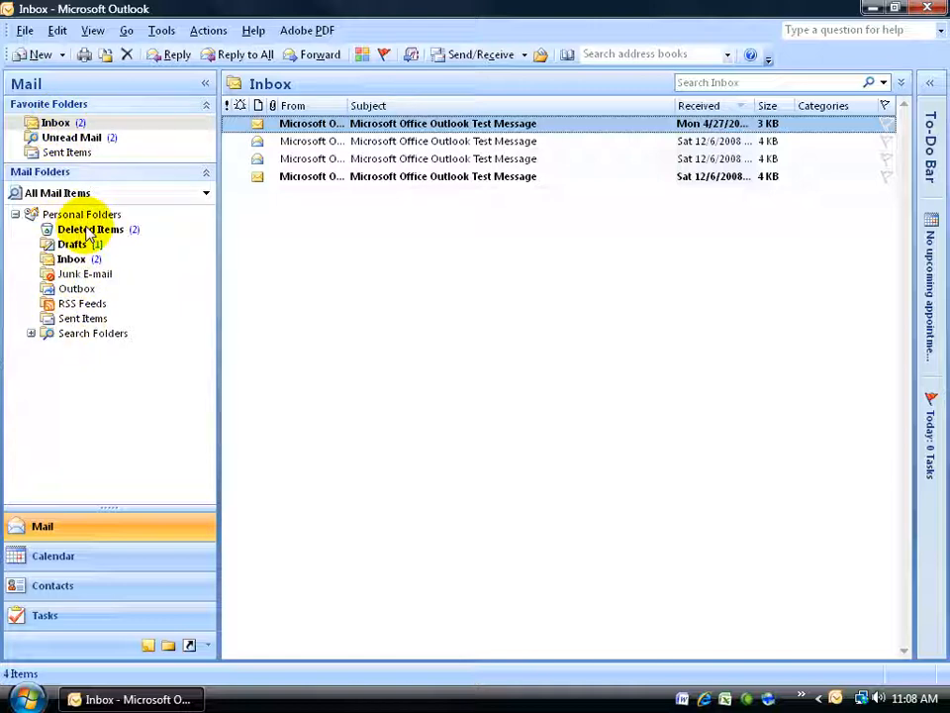
Step: Remove Unread Mail and Sent Items from Favorite Folders, leaving only Inbox
{"action": "left_click", "coordinate": [71, 136]}
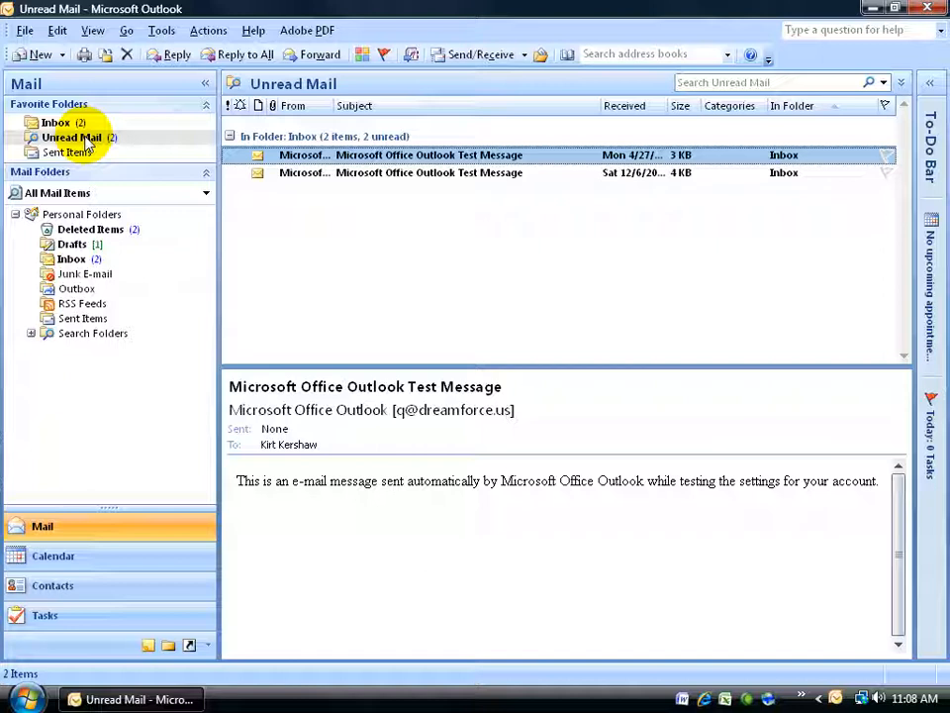
{"action": "right_click", "coordinate": [71, 138]}
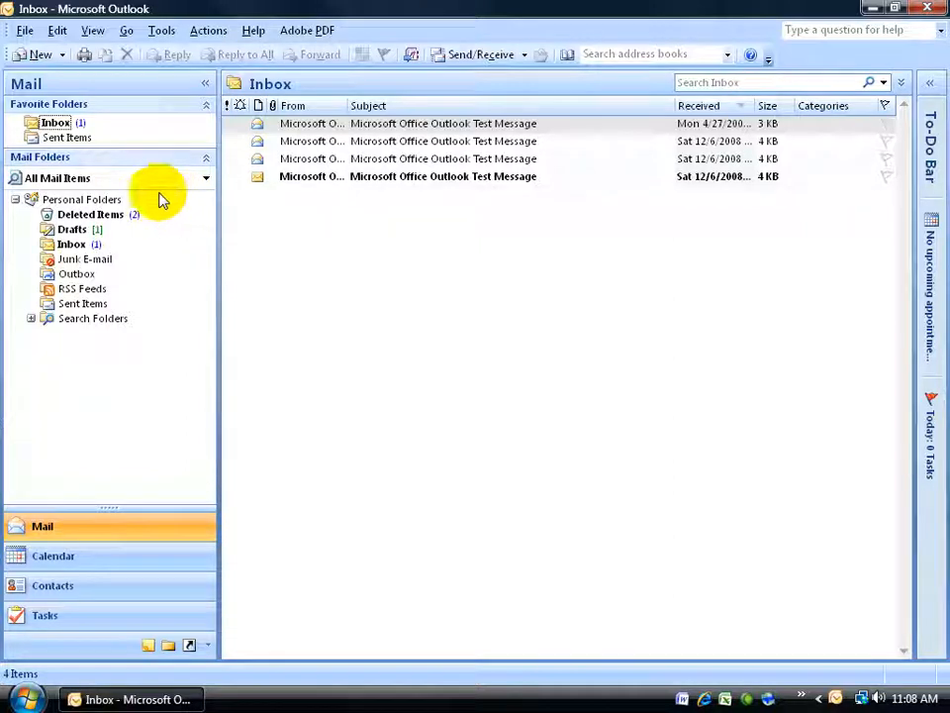
{"action": "left_click", "coordinate": [68, 136]}
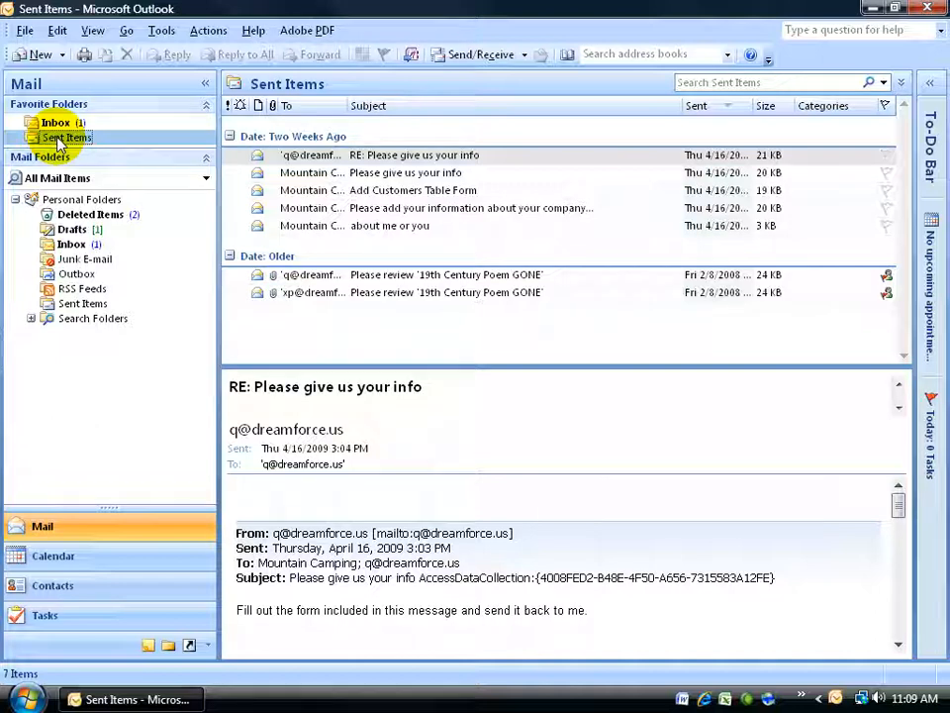
{"action": "left_click", "coordinate": [83, 303]}
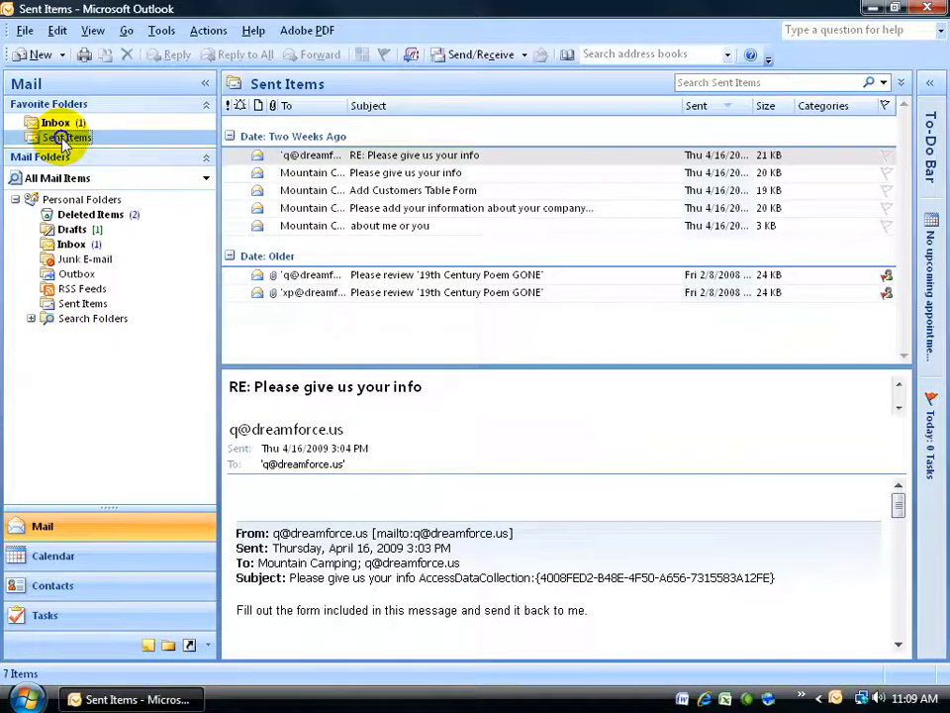
{"action": "right_click", "coordinate": [67, 137]}
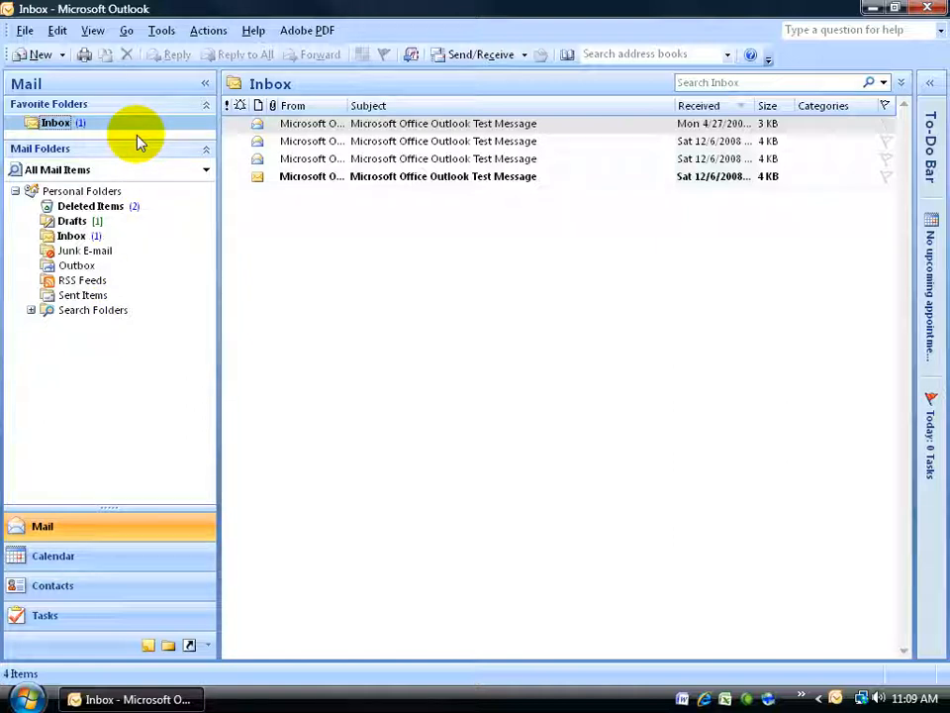
{"action": "mouse_move", "coordinate": [134, 344]}
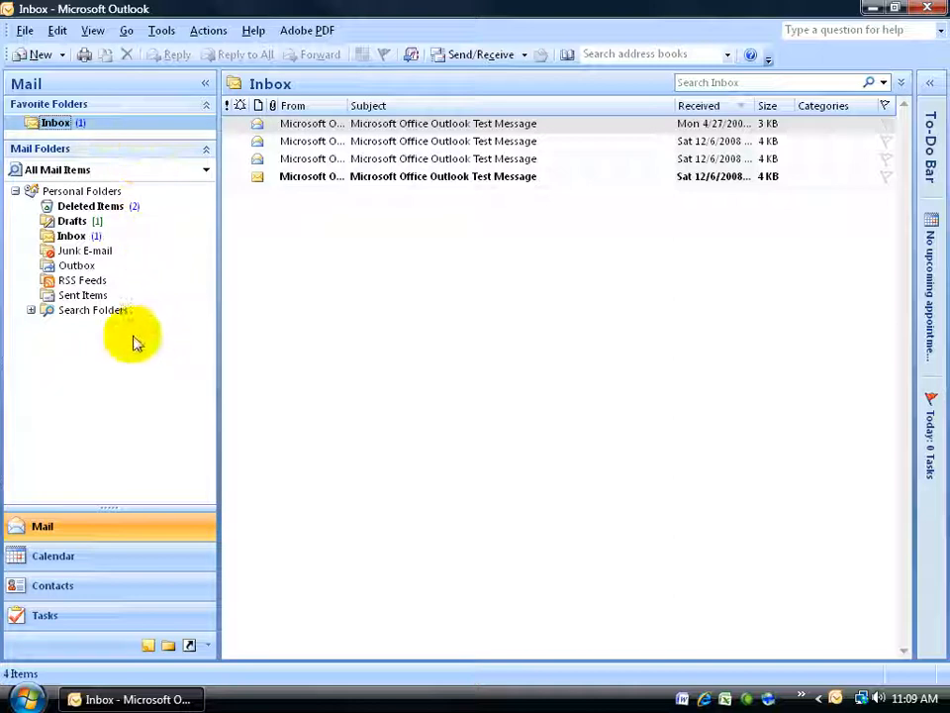
{"action": "mouse_move", "coordinate": [91, 349]}
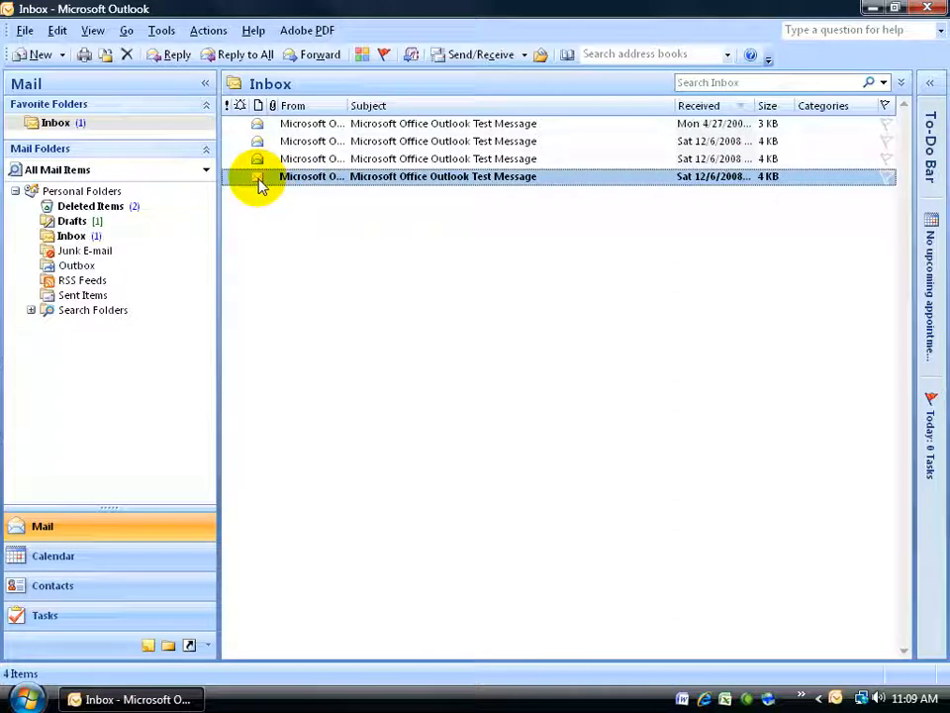
Step: Open and close the older test message, then mark the third message as unread
{"action": "double_click", "coordinate": [408, 177]}
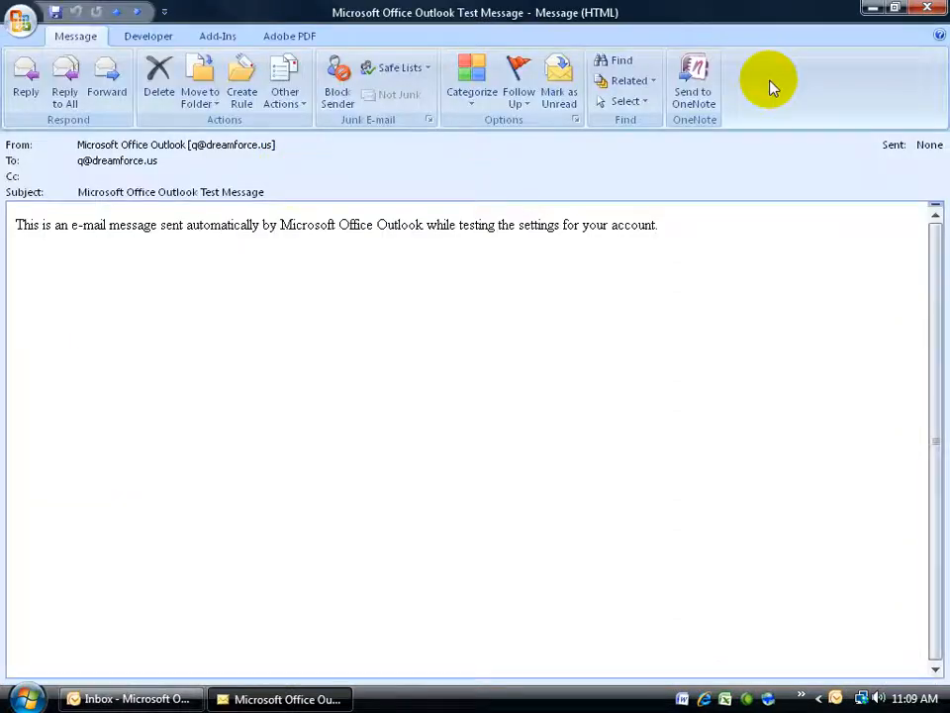
{"action": "left_click", "coordinate": [929, 8]}
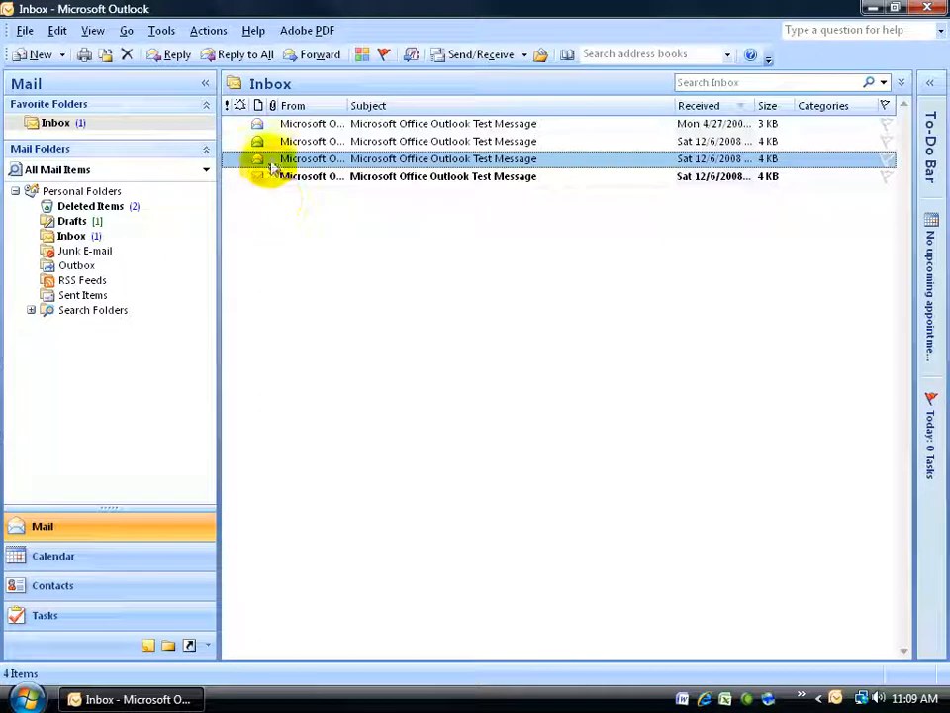
{"action": "right_click", "coordinate": [312, 159]}
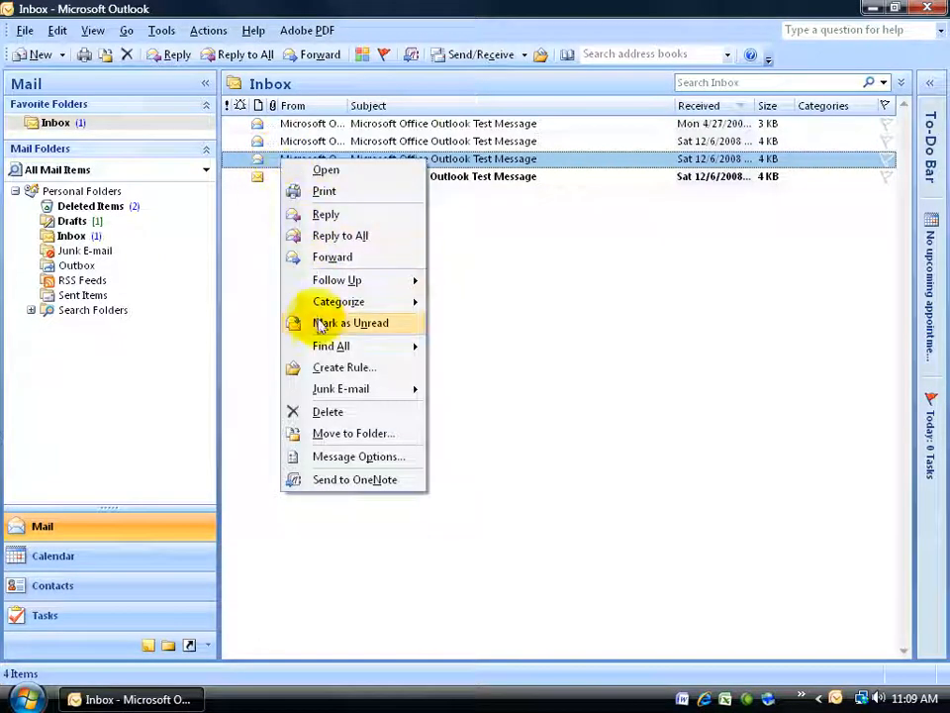
{"action": "left_click", "coordinate": [350, 323]}
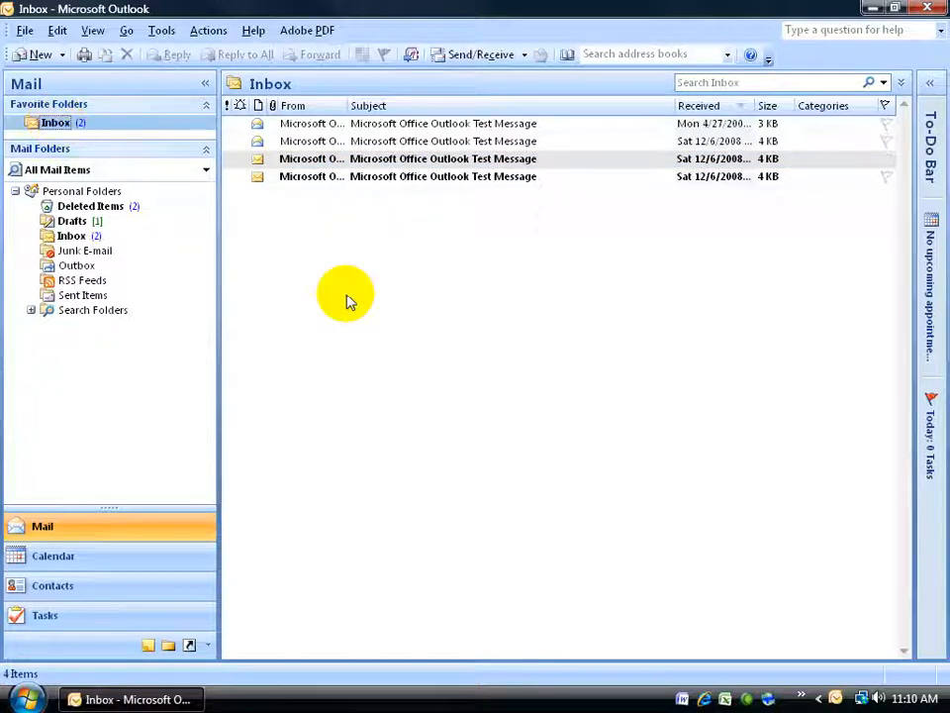
{"action": "mouse_move", "coordinate": [384, 297]}
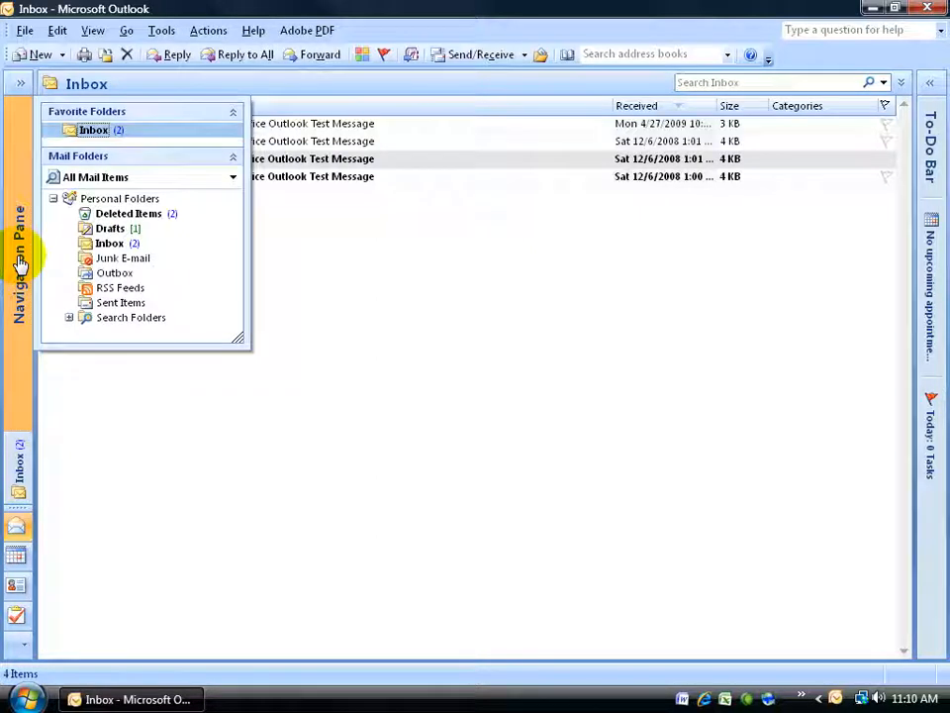
{"action": "left_click", "coordinate": [20, 262]}
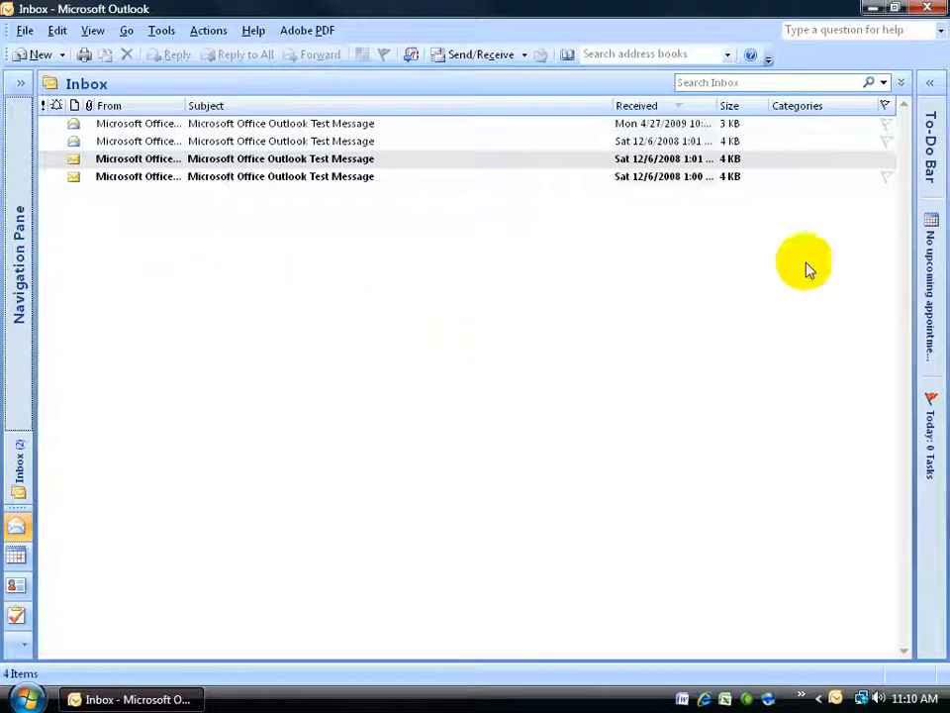
{"action": "mouse_move", "coordinate": [162, 289]}
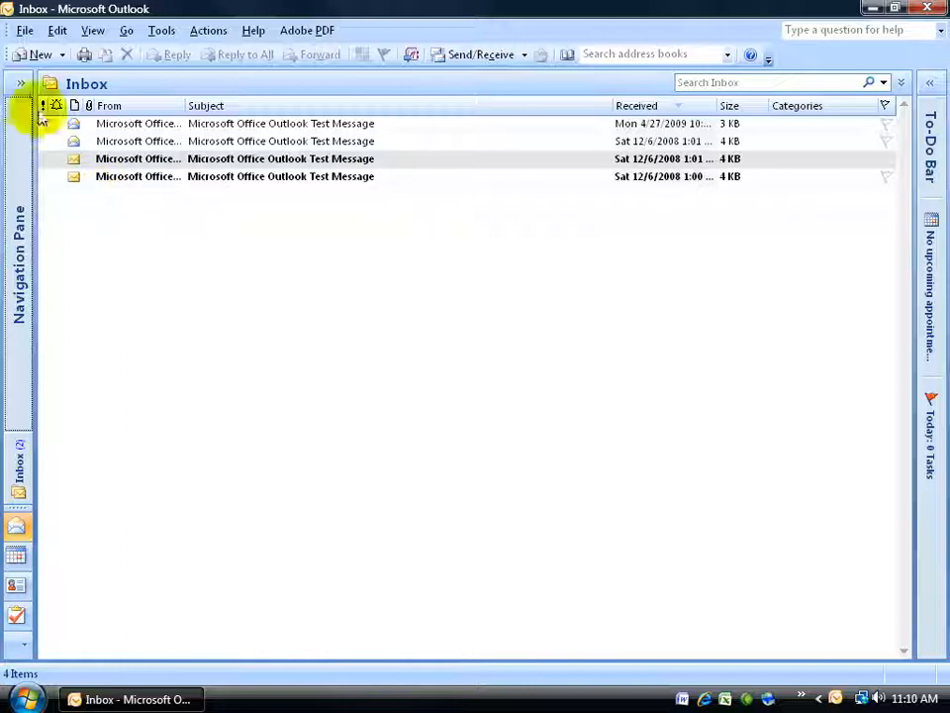
{"action": "left_click", "coordinate": [19, 83]}
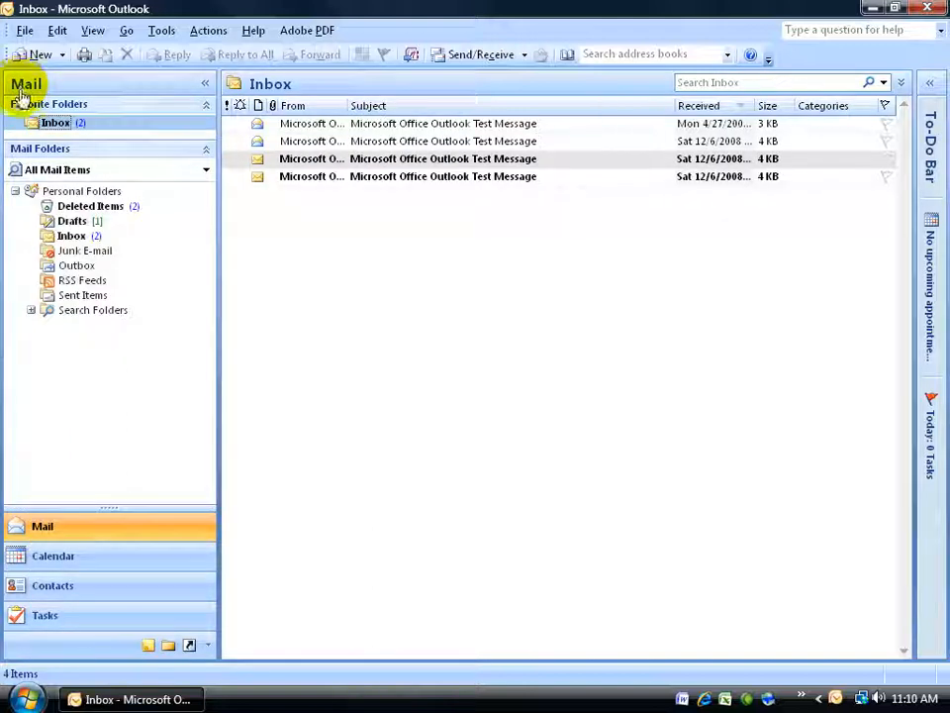